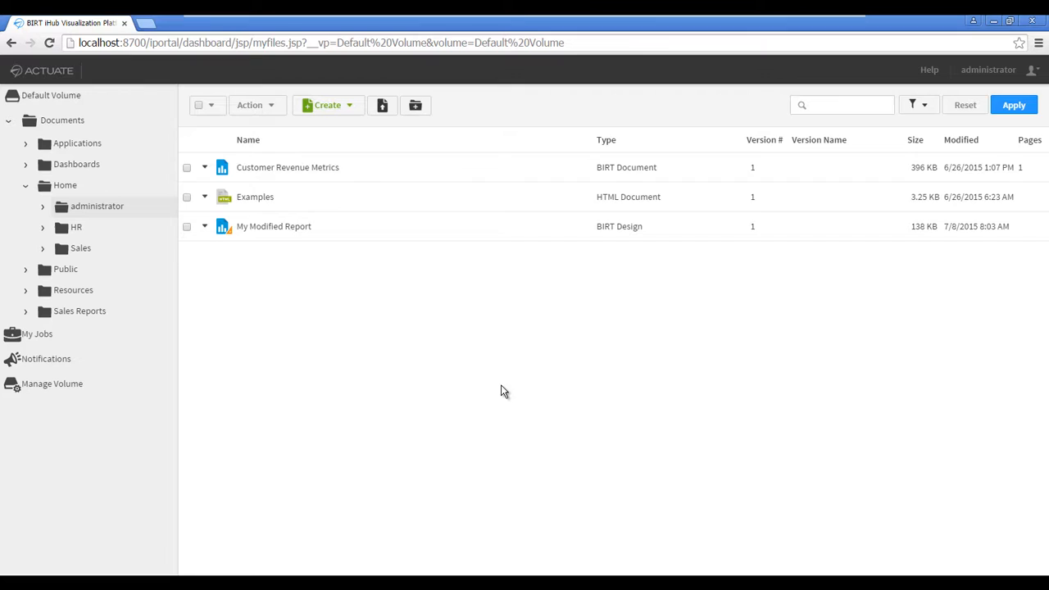
# Step: Choose New Report from the Create menu so Report Studio's create-report prompt appears
pyautogui.click(327, 105)
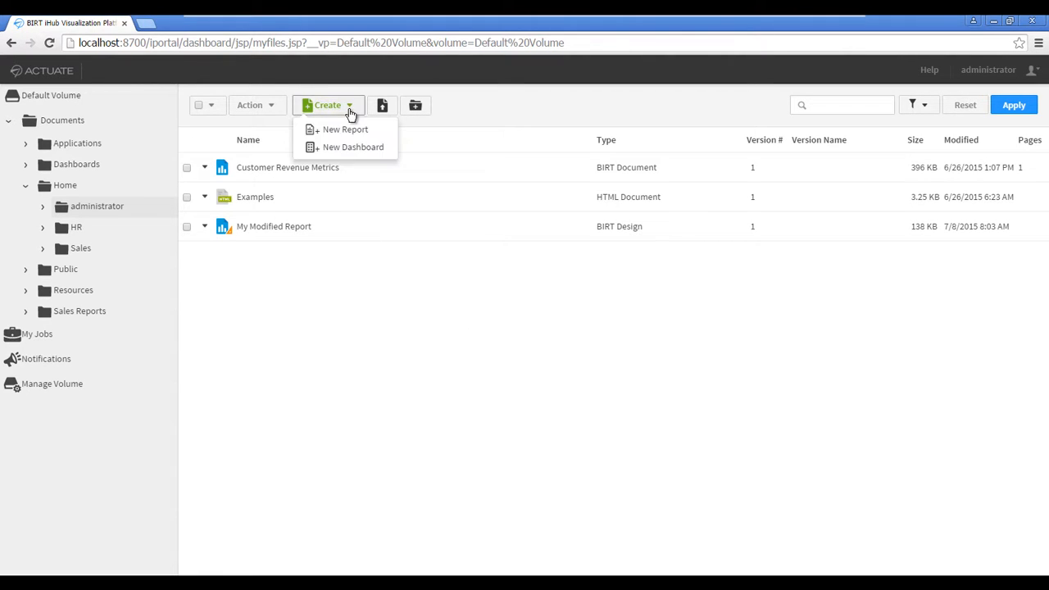
pyautogui.click(344, 128)
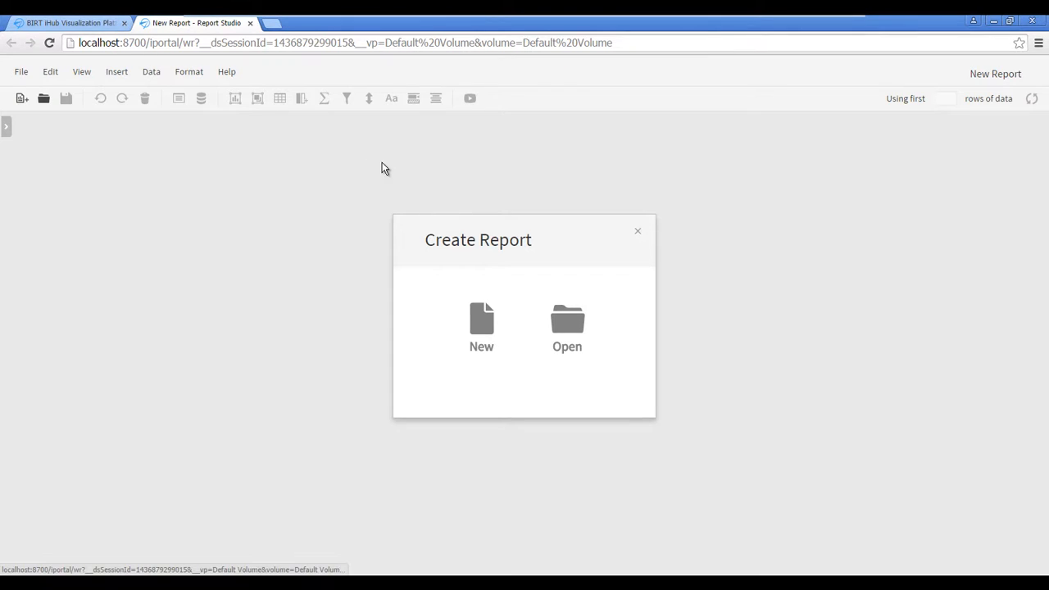
# Step: Start a brand-new report using the Single Table template
pyautogui.click(482, 327)
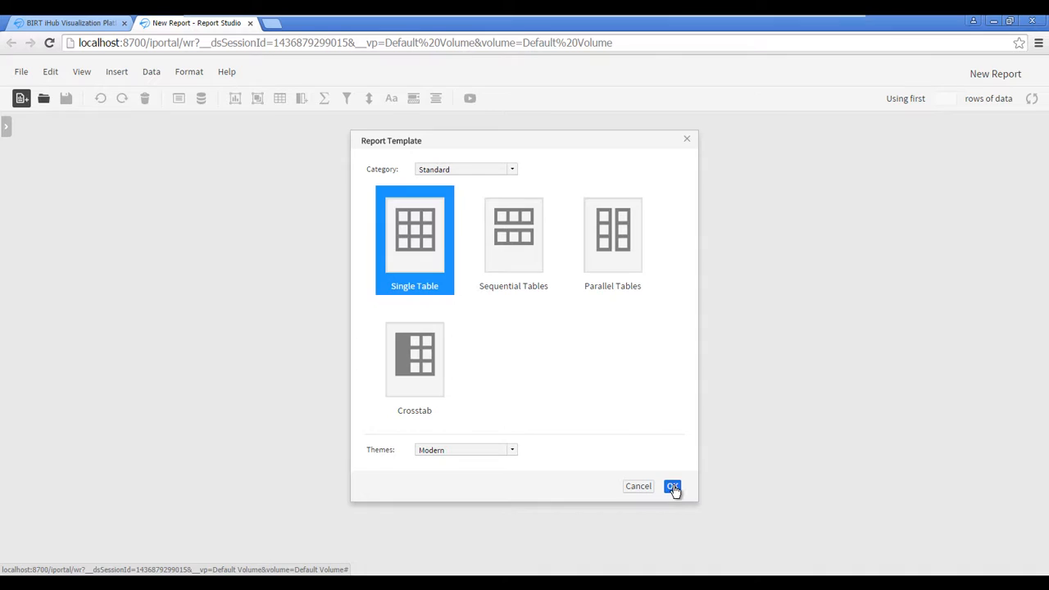
pyautogui.click(672, 486)
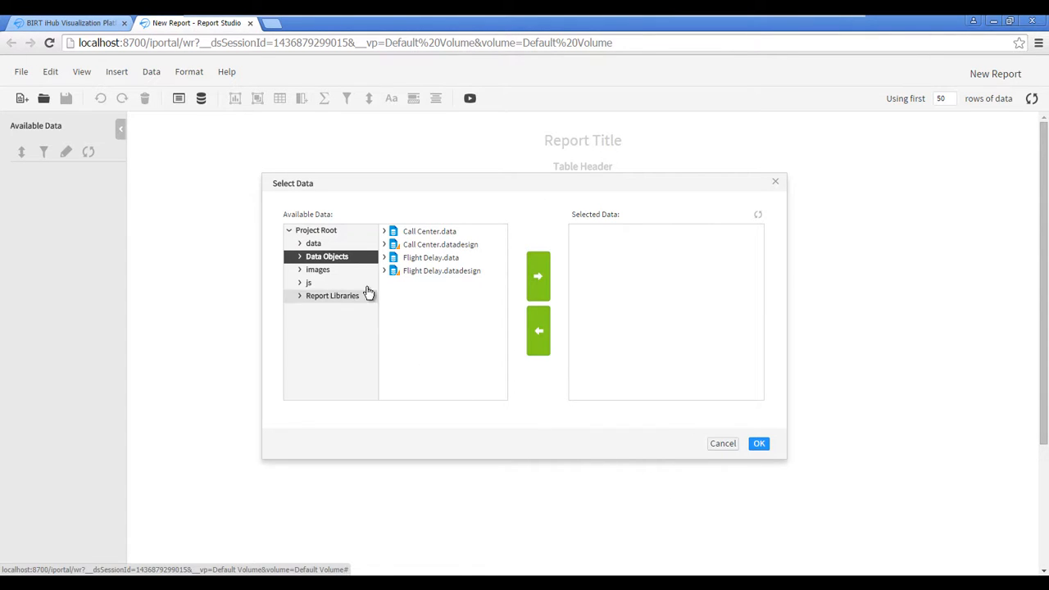
# Step: Add Classic Models.data from Project Root as the report's data source
pyautogui.click(315, 229)
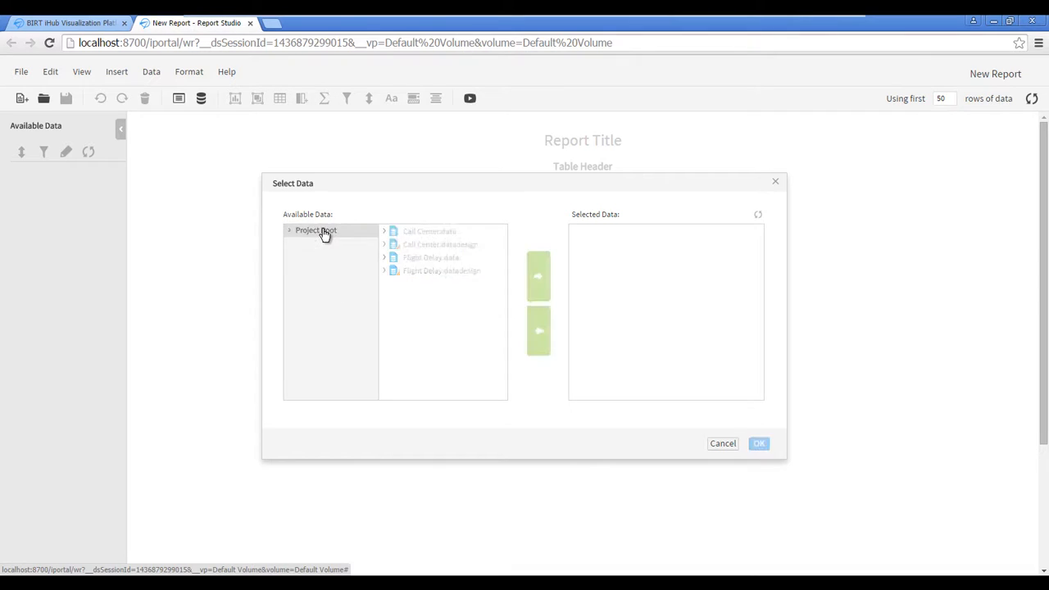
pyautogui.click(315, 230)
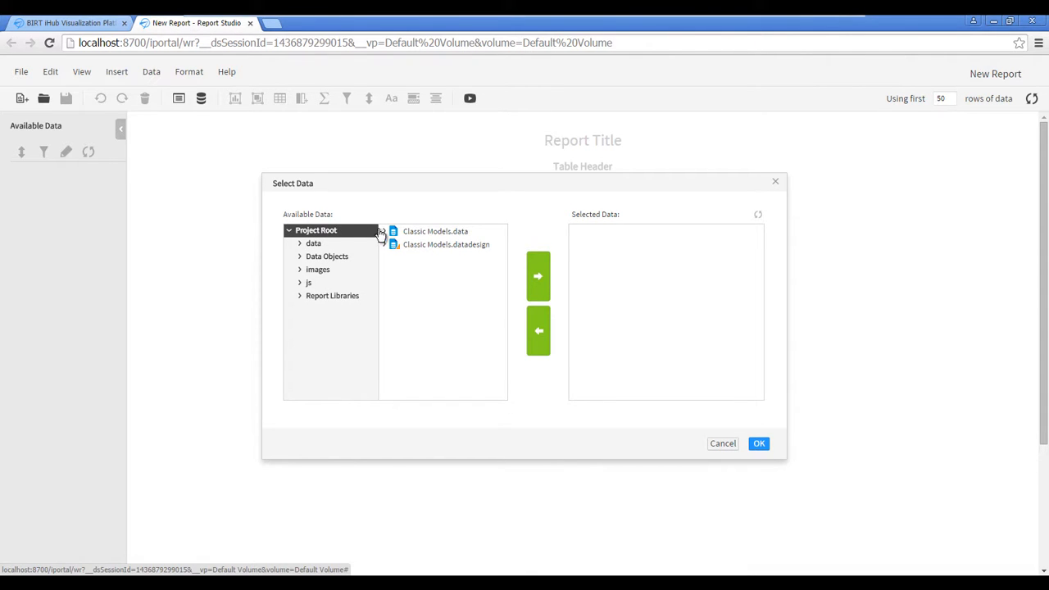
pyautogui.click(437, 229)
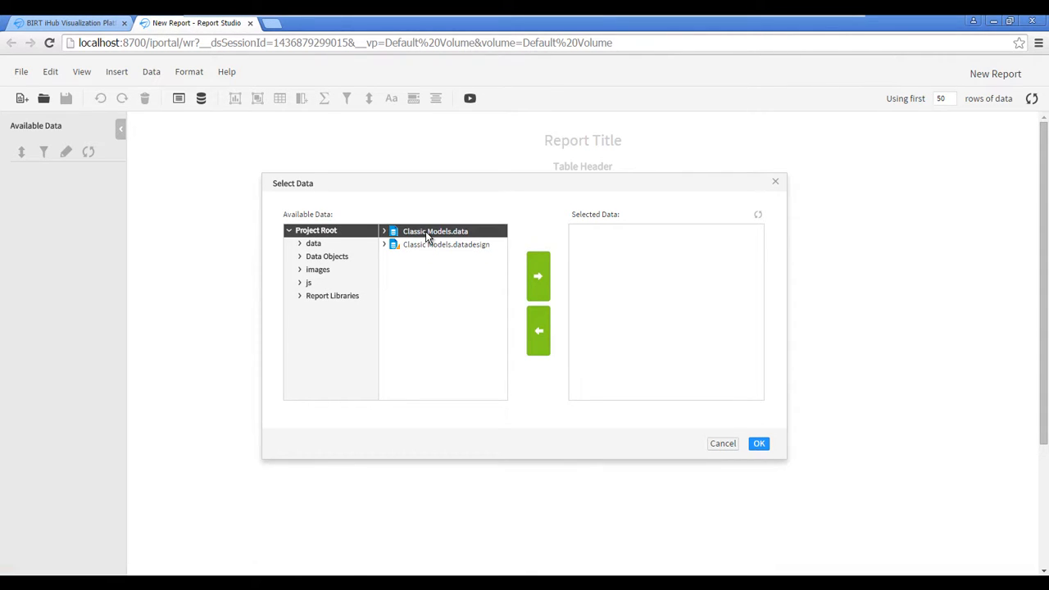
pyautogui.moveTo(538, 275)
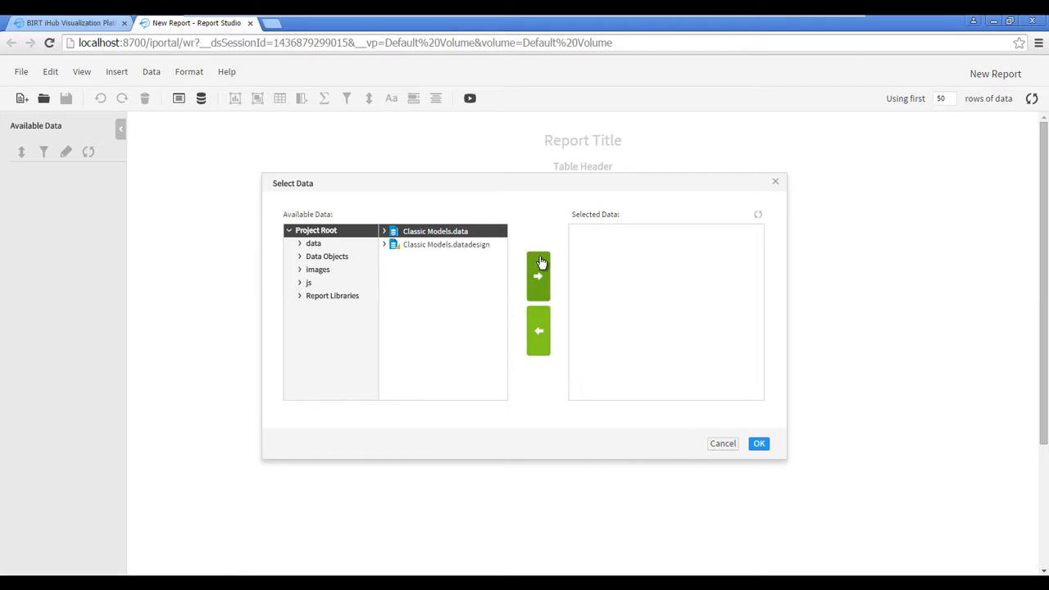
pyautogui.click(538, 275)
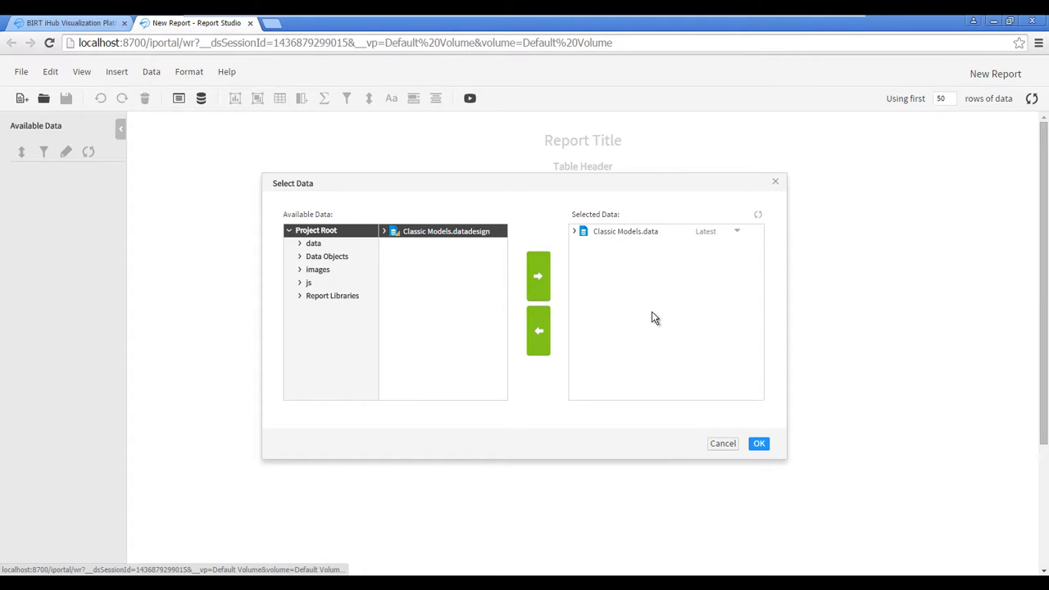
pyautogui.click(757, 442)
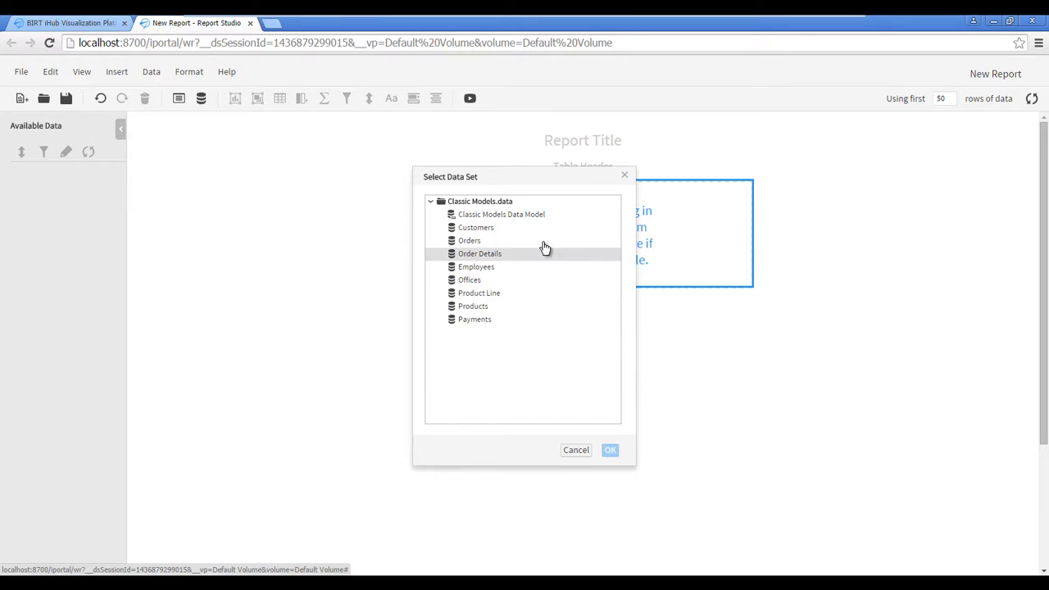
# Step: Select the Classic Models Data Model data set for the table
pyautogui.click(502, 213)
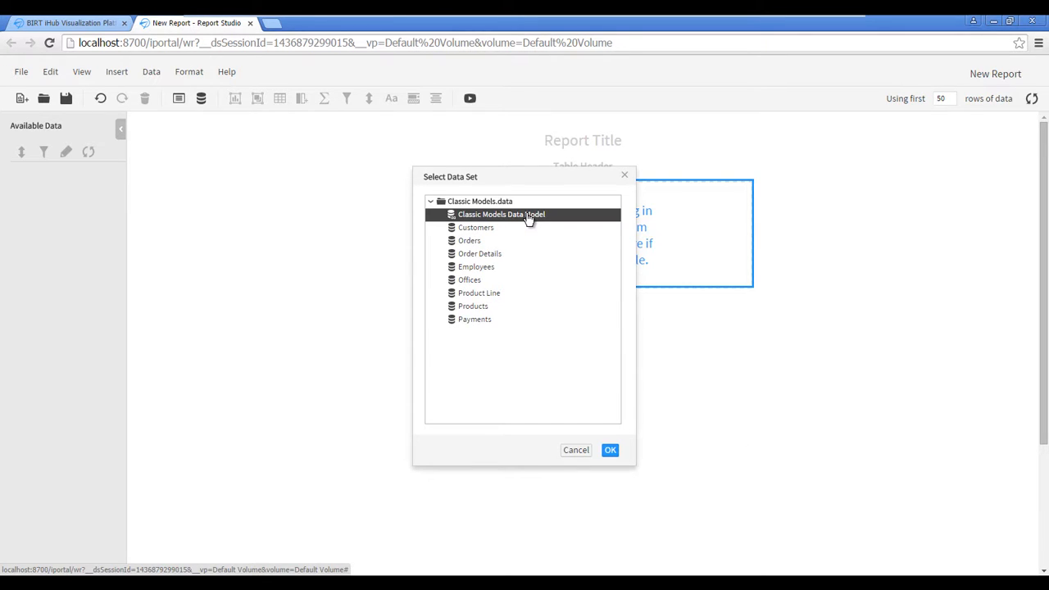
pyautogui.moveTo(616, 384)
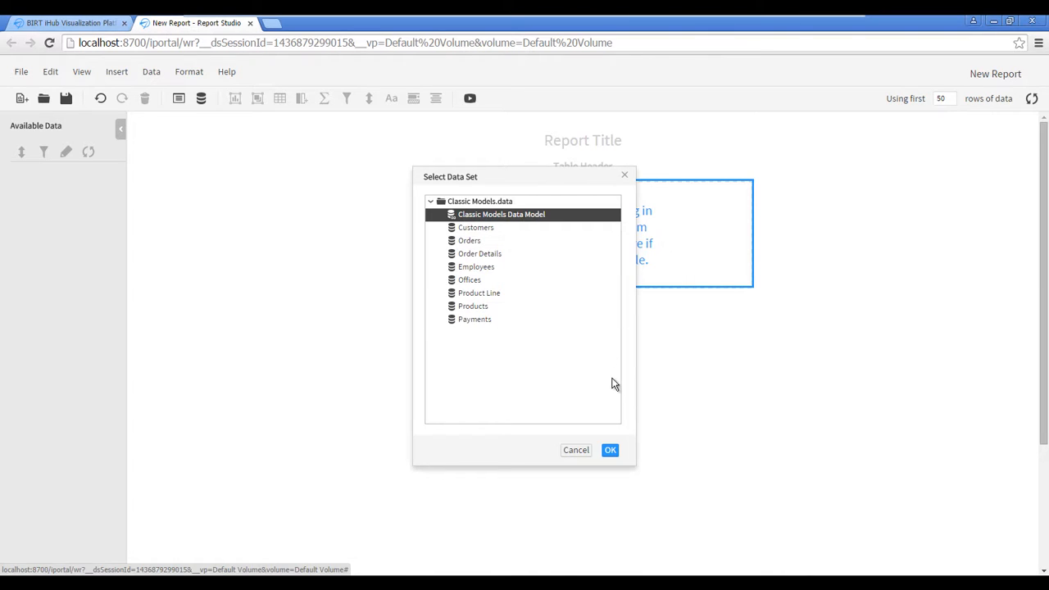
pyautogui.click(610, 449)
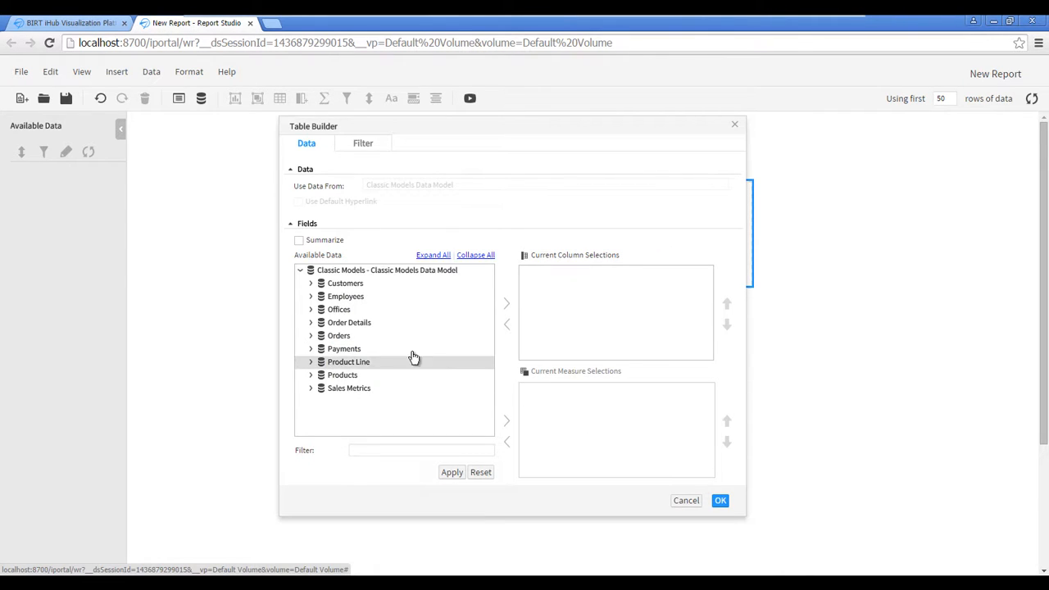
# Step: Add Customer Name, Order Number, Quantity Ordered and Price Each as table columns
pyautogui.click(312, 282)
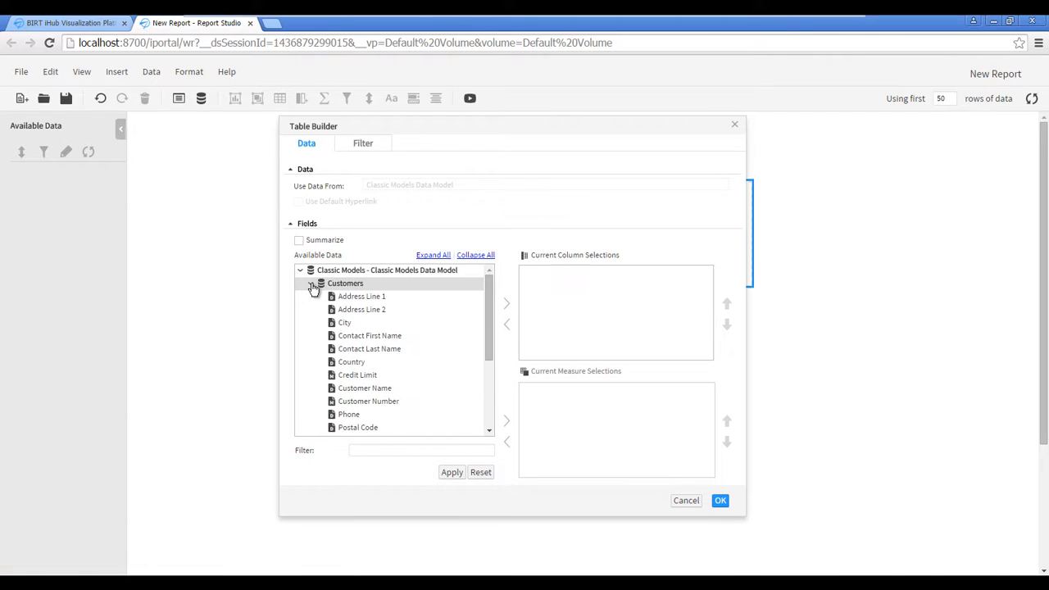
pyautogui.click(364, 387)
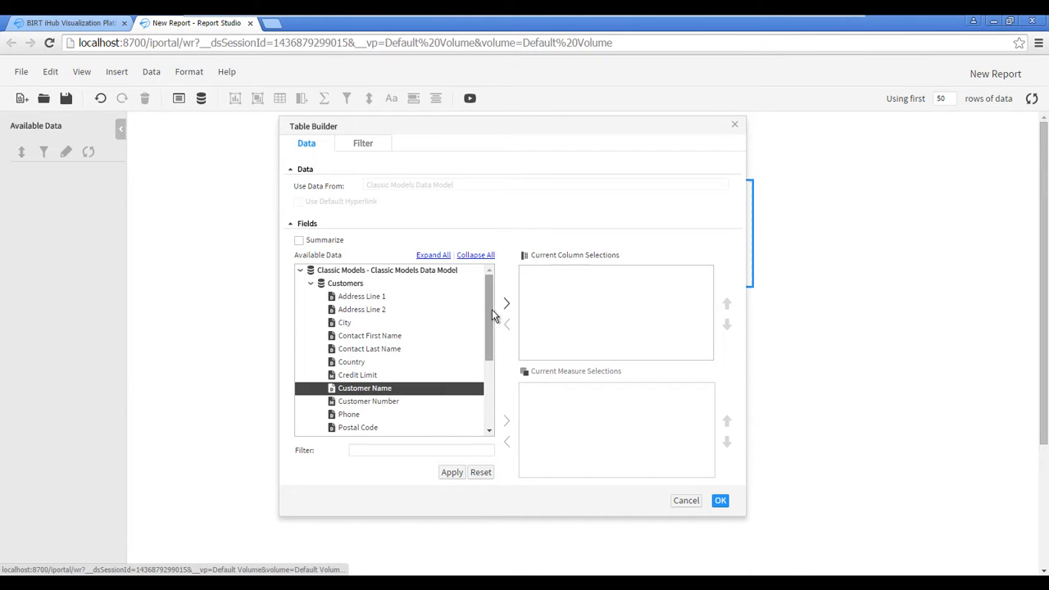
pyautogui.click(507, 304)
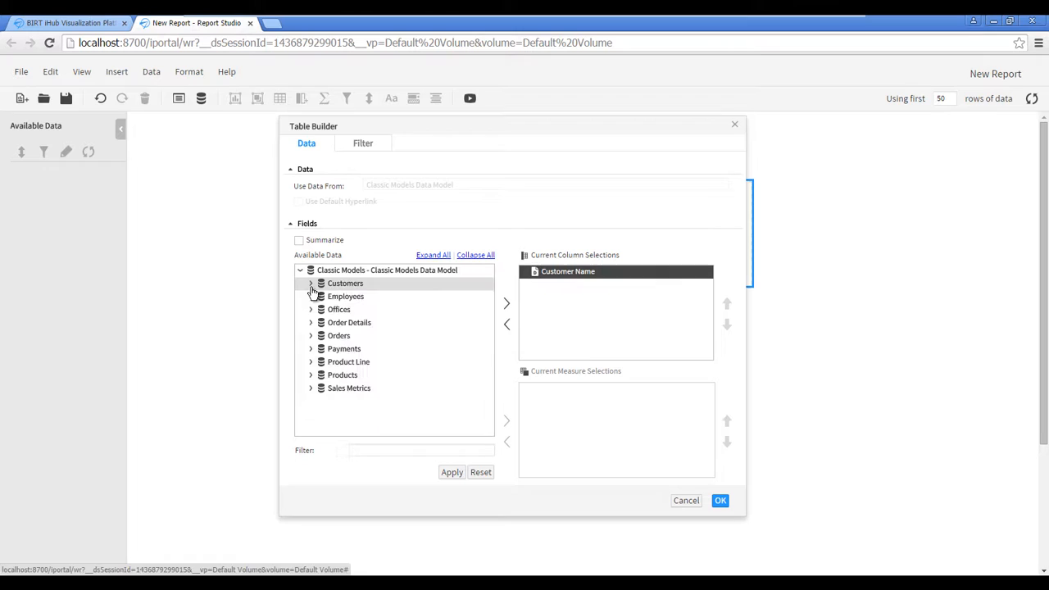
pyautogui.click(311, 335)
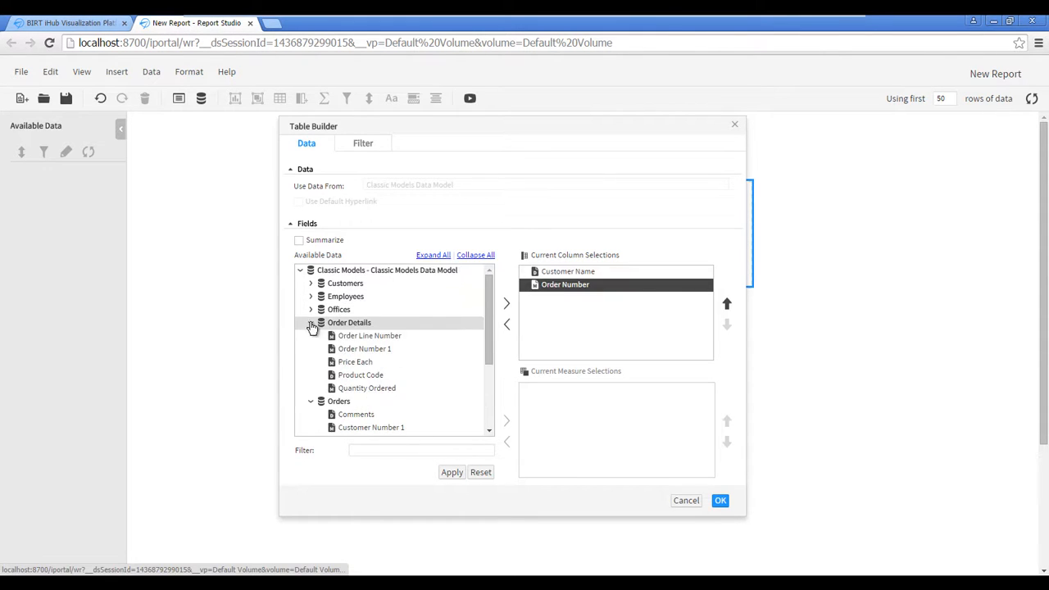
pyautogui.click(367, 387)
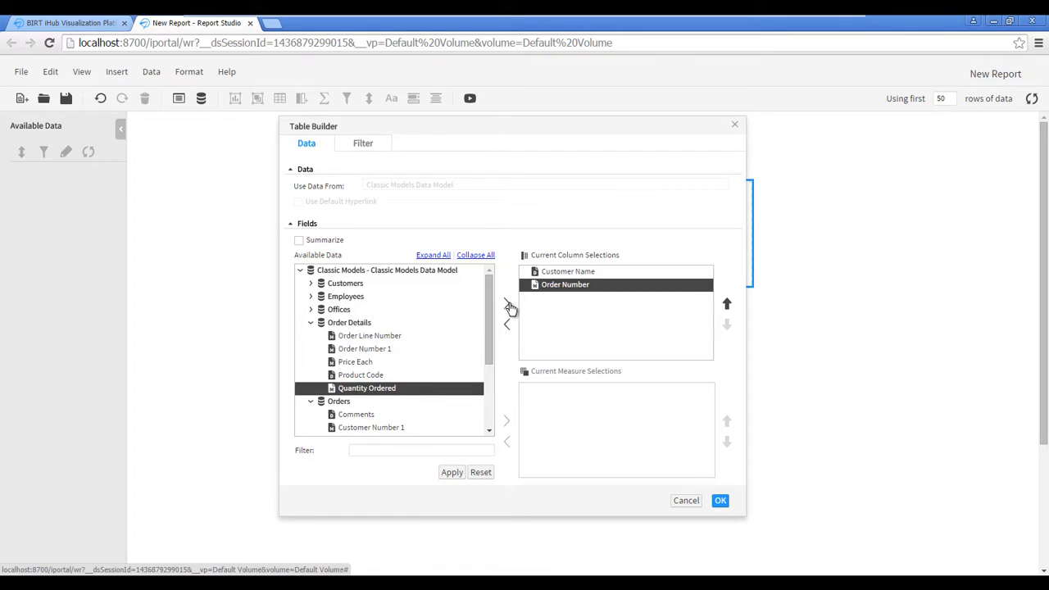
pyautogui.click(506, 306)
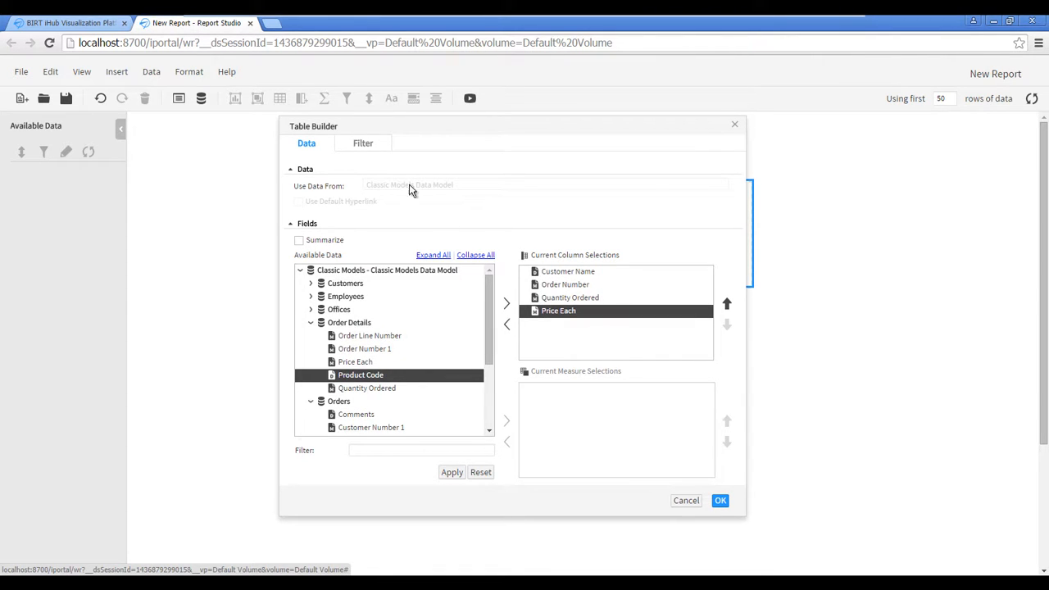
# Step: Filter the table where Country Like UK and build it with the four columns
pyautogui.click(362, 143)
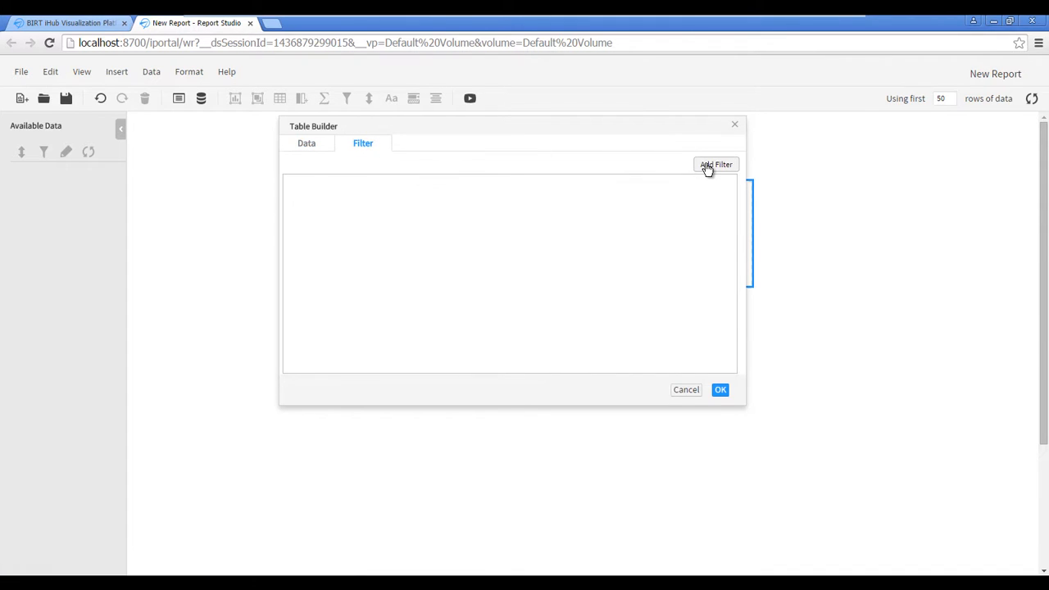
pyautogui.click(717, 164)
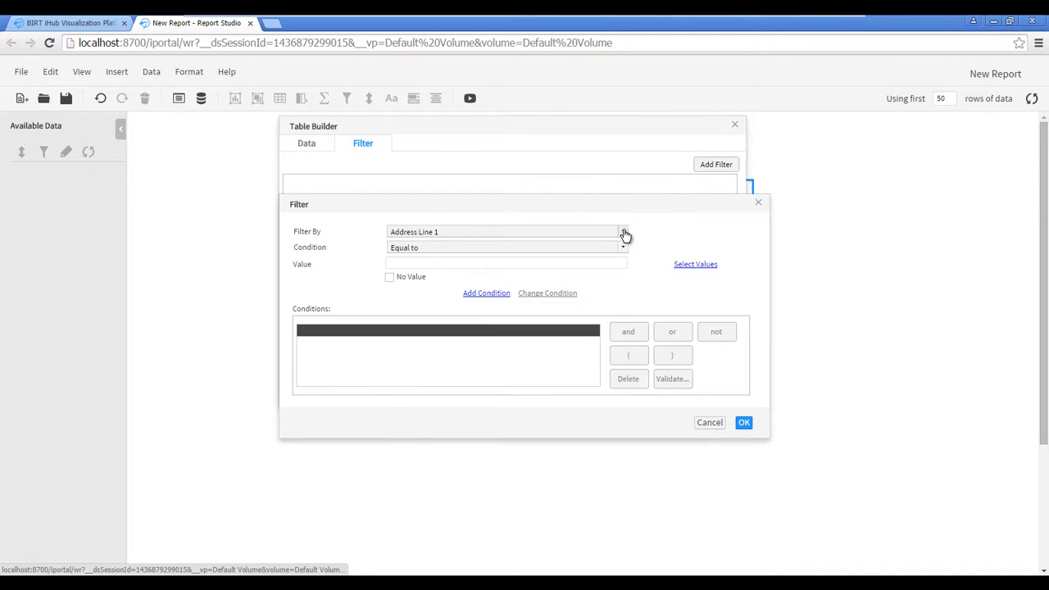
pyautogui.click(623, 233)
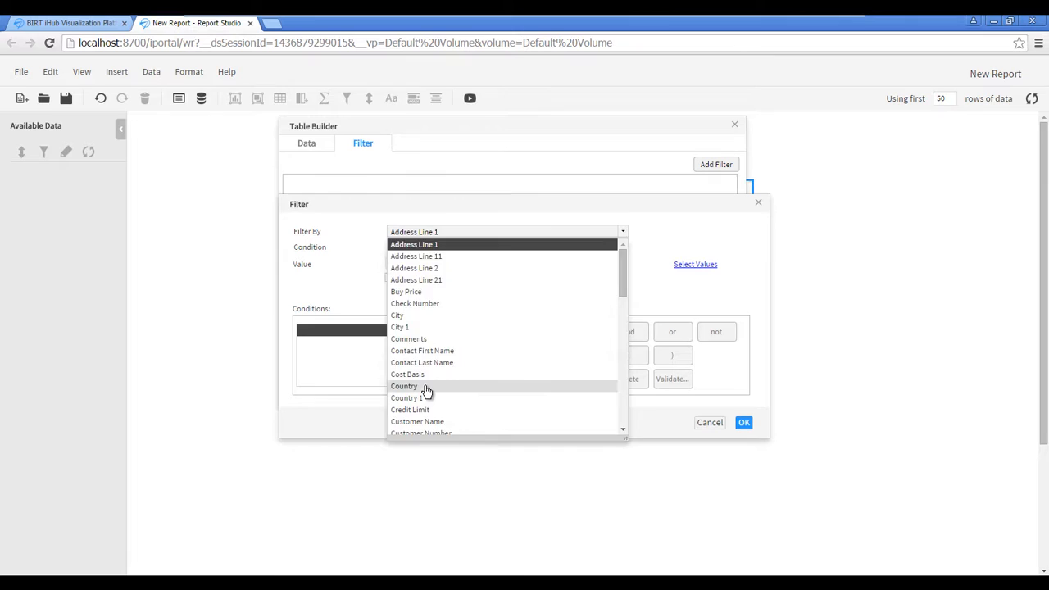
pyautogui.click(403, 387)
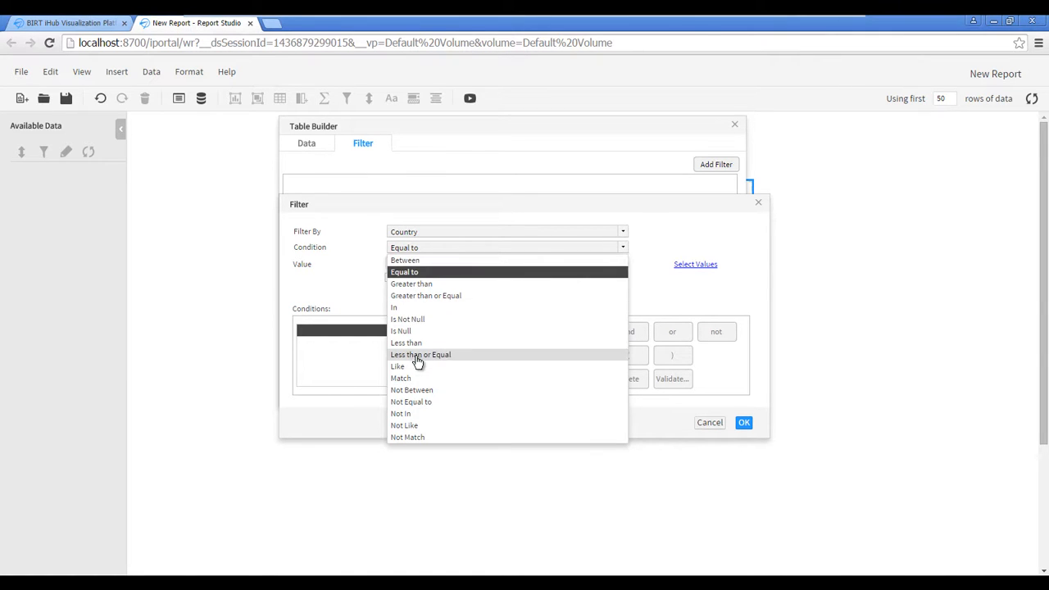
pyautogui.click(397, 368)
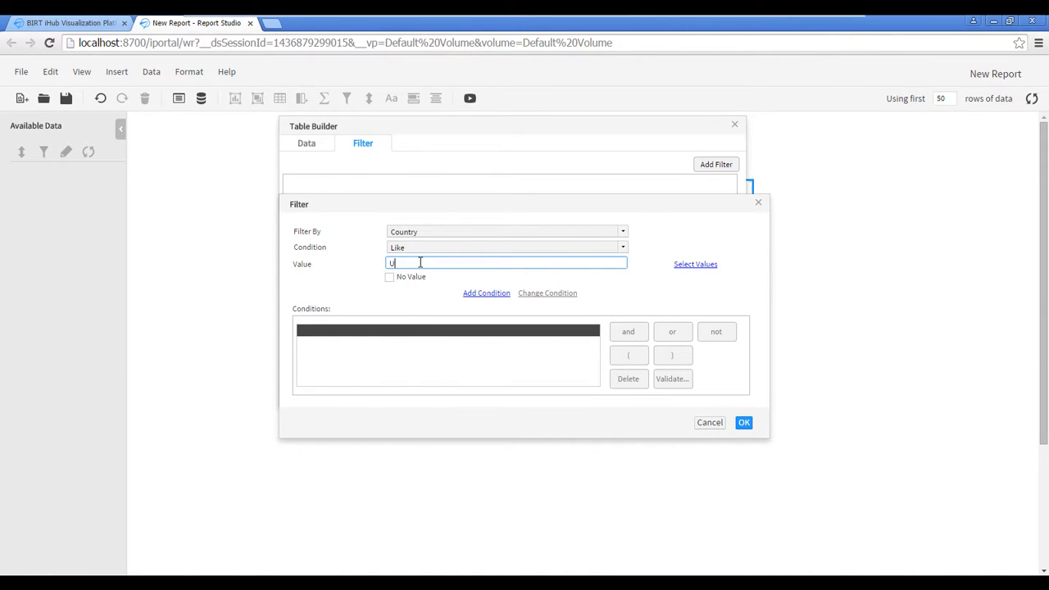
pyautogui.click(485, 292)
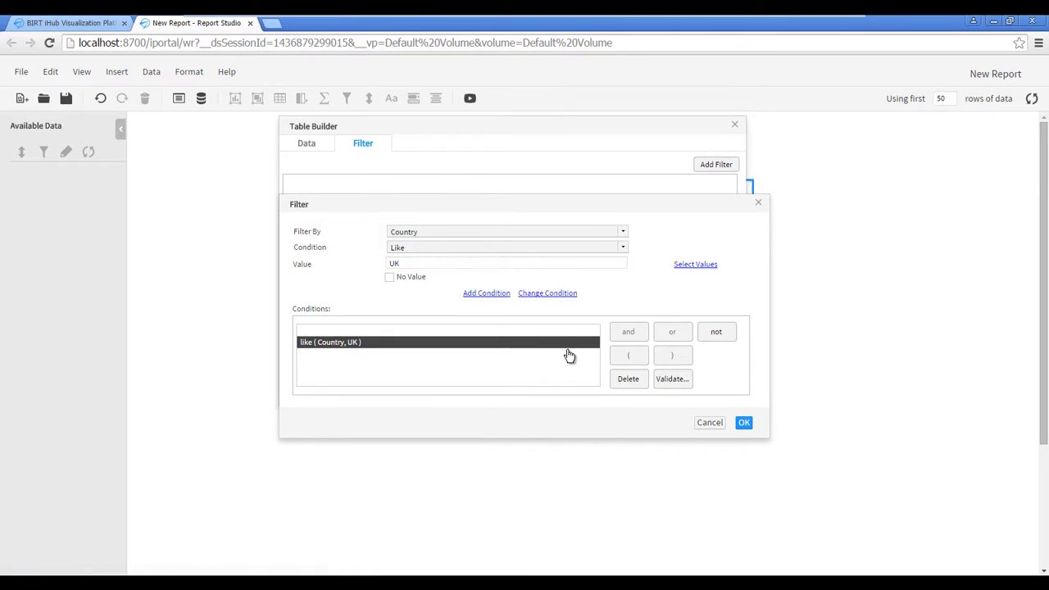
pyautogui.click(744, 423)
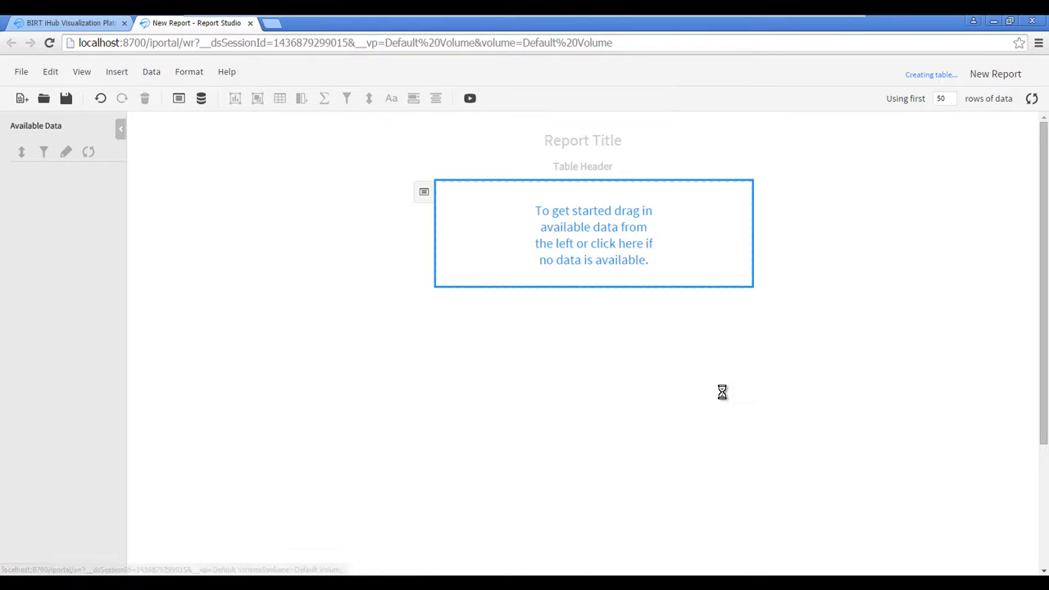
pyautogui.click(593, 236)
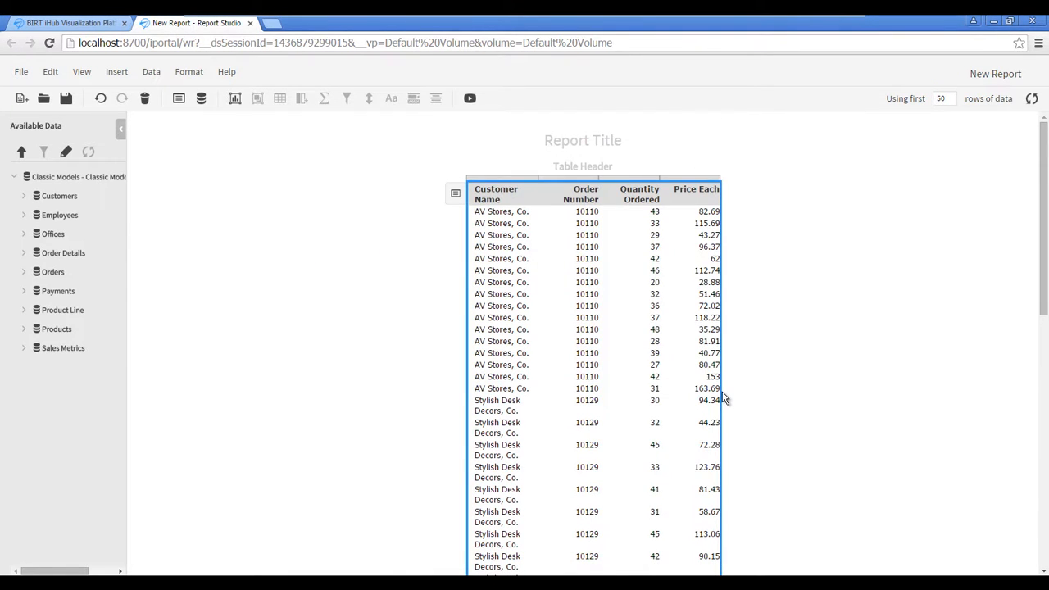
pyautogui.moveTo(712, 338)
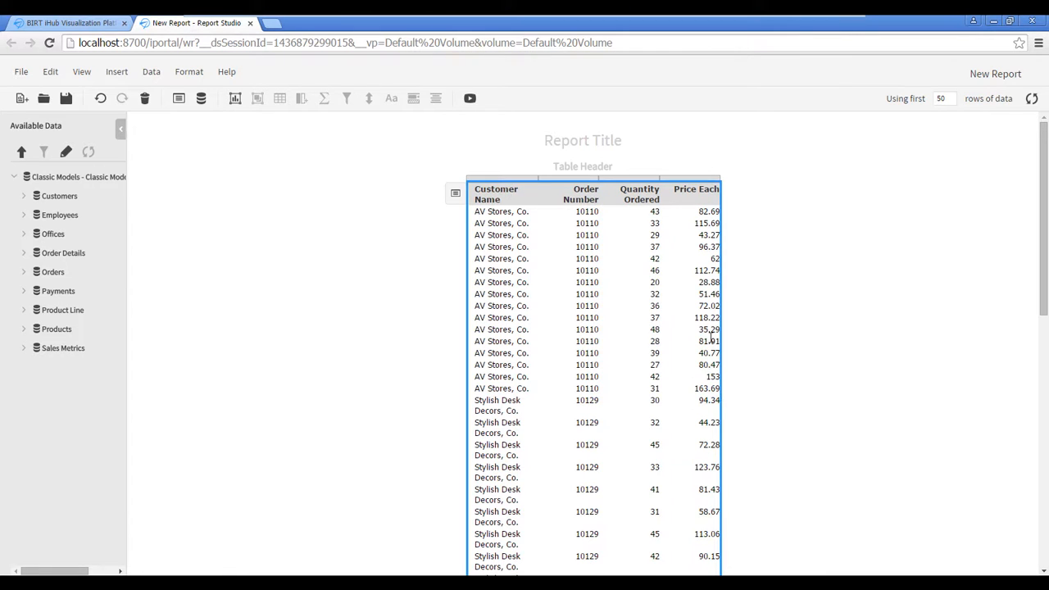
pyautogui.rightClick(695, 193)
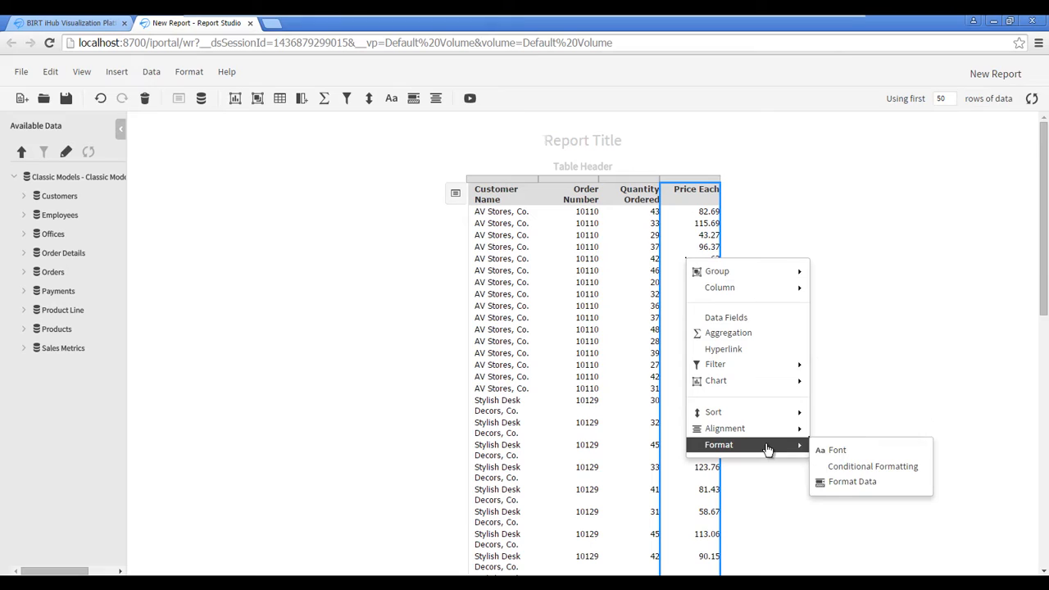
# Step: Format Price Each as $ currency with 2 decimal places and 1000s separators
pyautogui.click(852, 482)
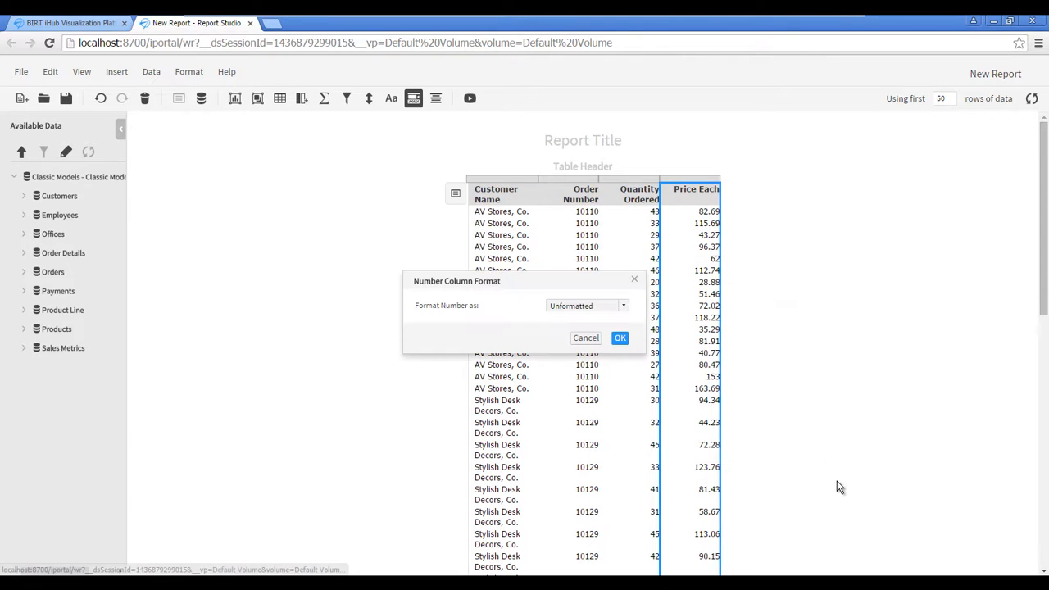
pyautogui.click(587, 307)
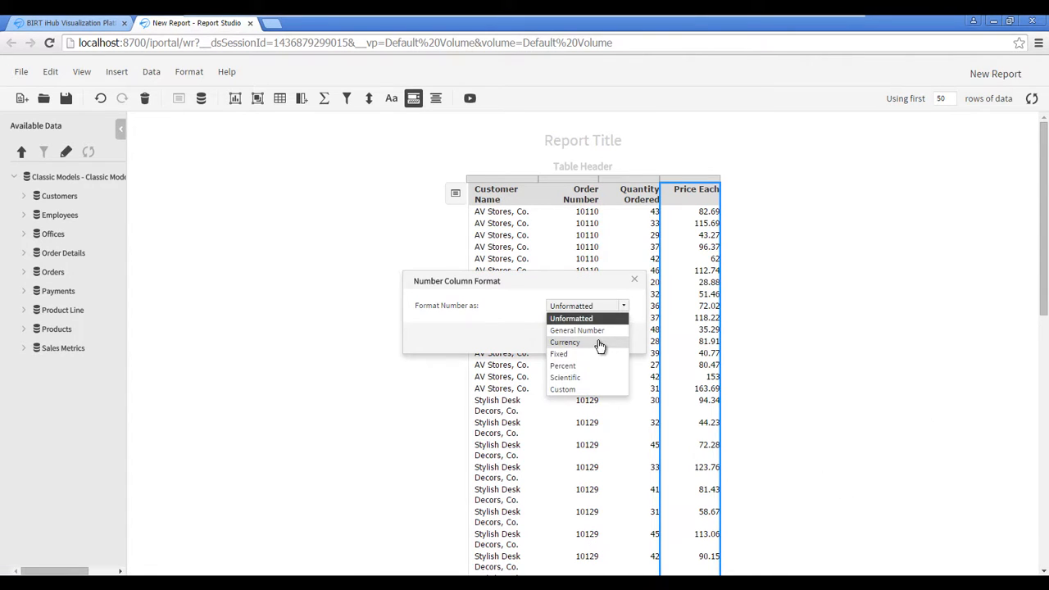
pyautogui.click(564, 342)
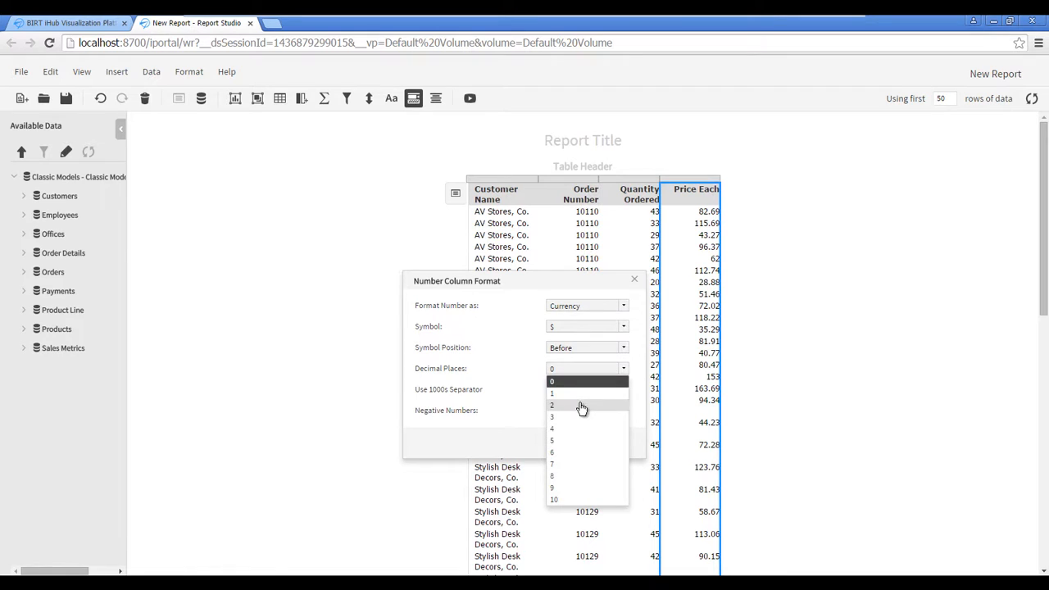
pyautogui.click(550, 405)
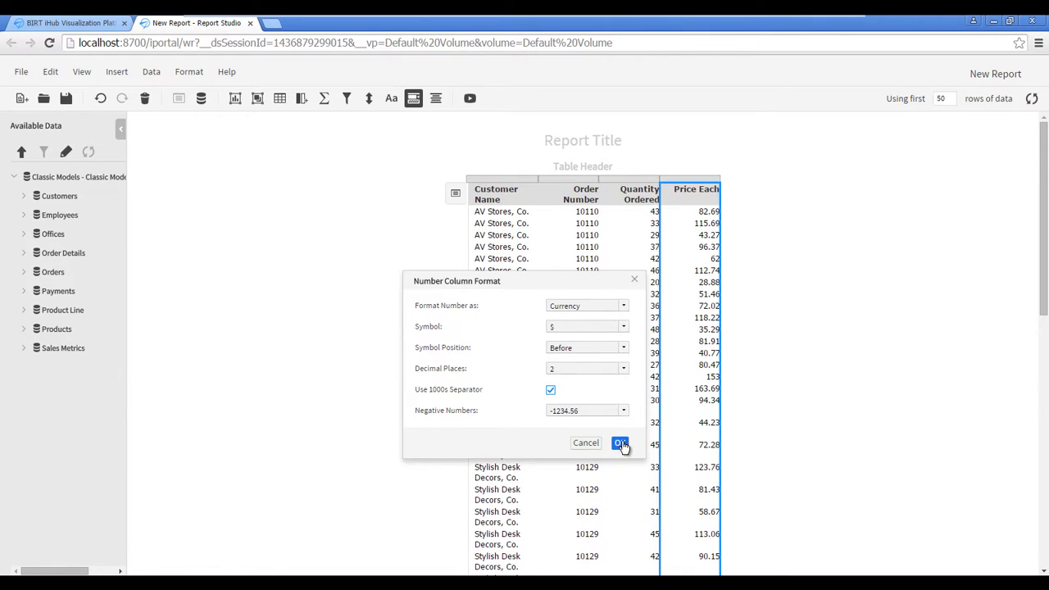
pyautogui.click(619, 442)
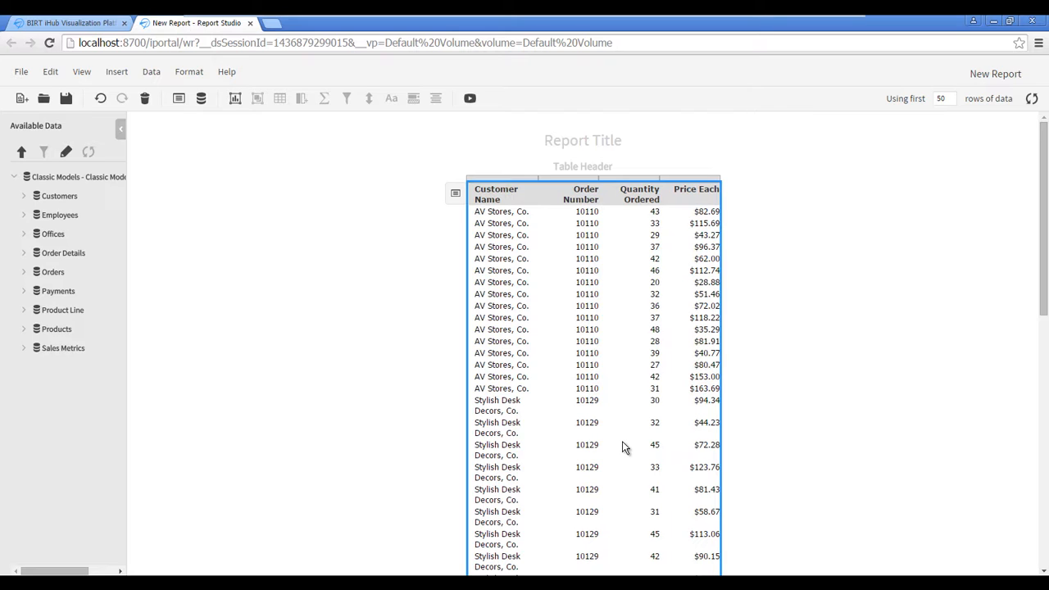
pyautogui.moveTo(643, 374)
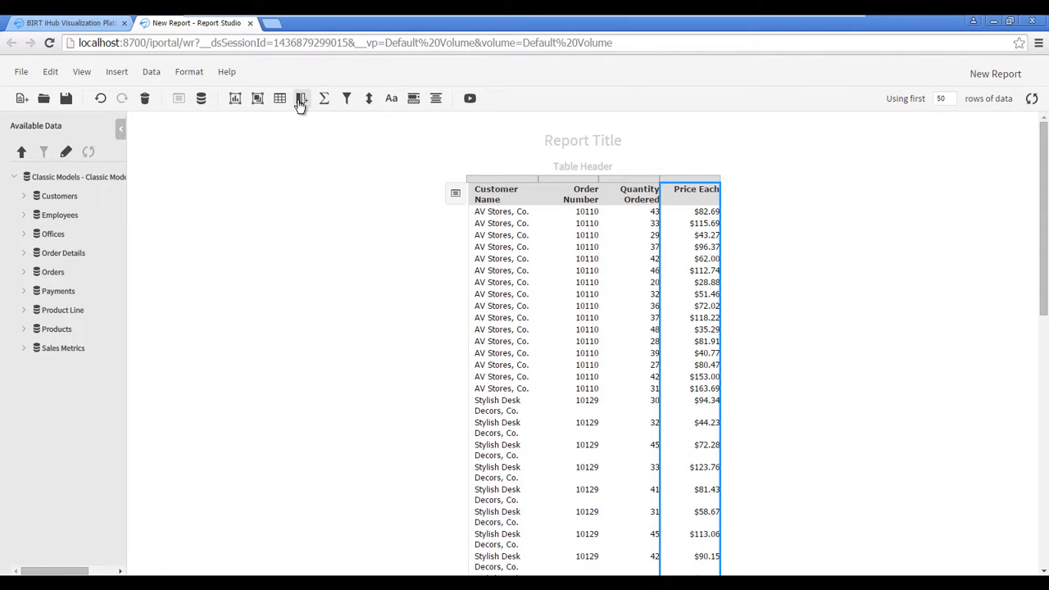
# Step: Add calculated column Ext Price defined as [Quantity Ordered]*[Price Each]
pyautogui.click(301, 99)
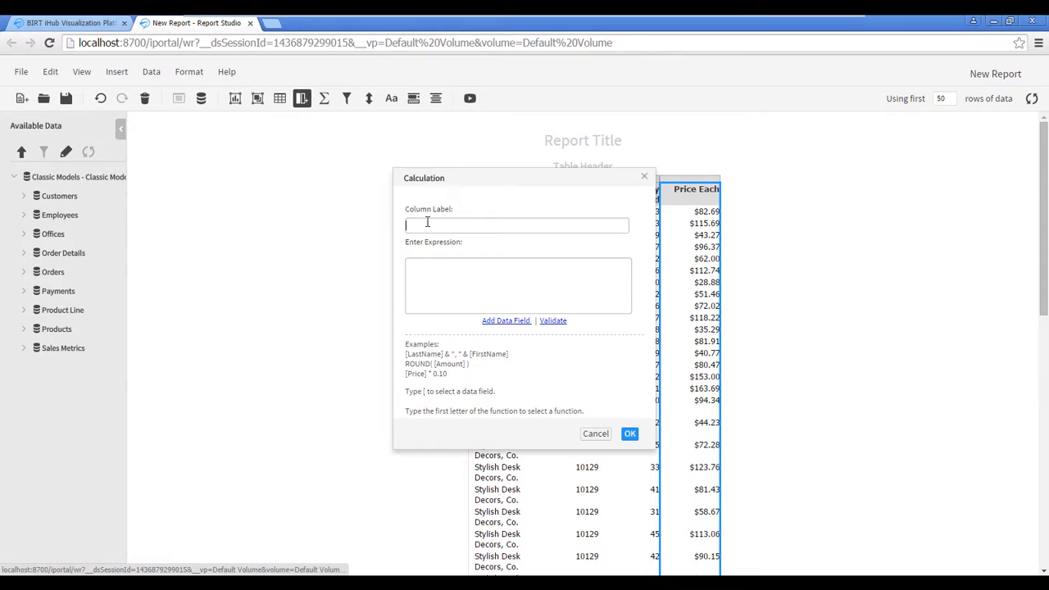
pyautogui.write('Ext Price')
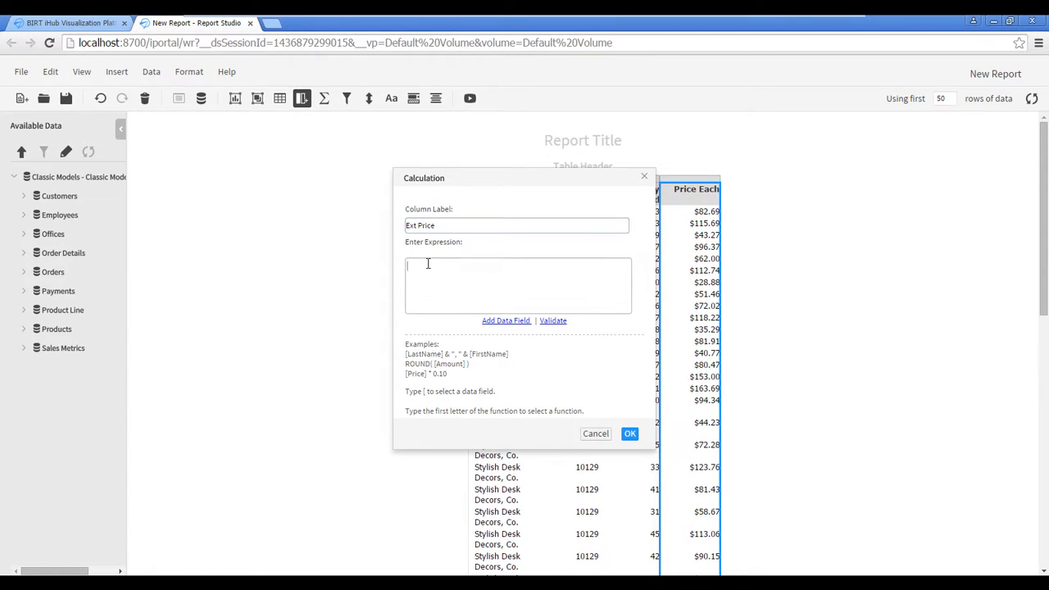
pyautogui.write('[Quantity Ordered')
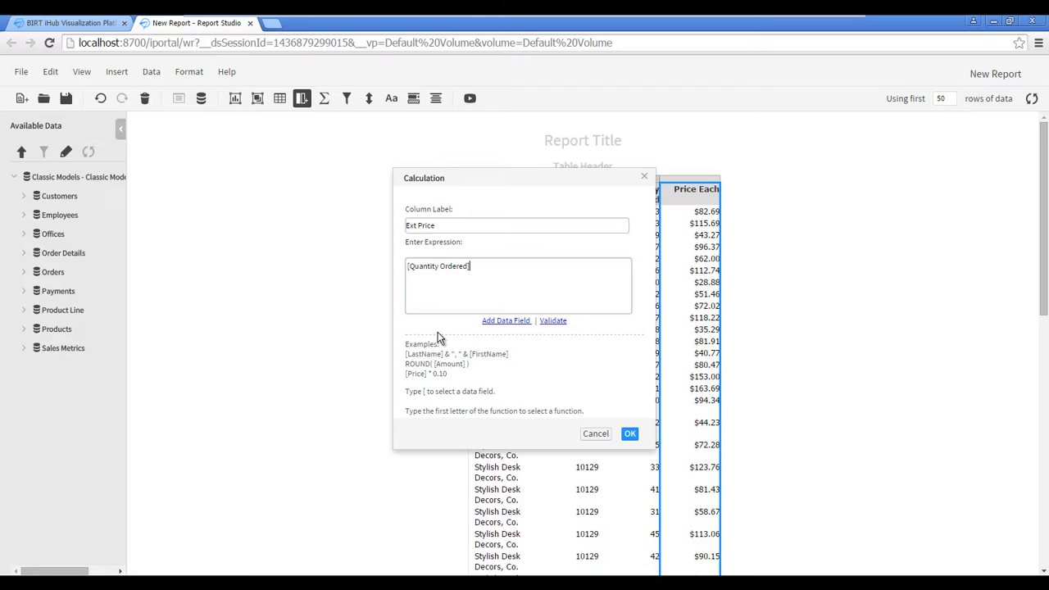
pyautogui.write('*')
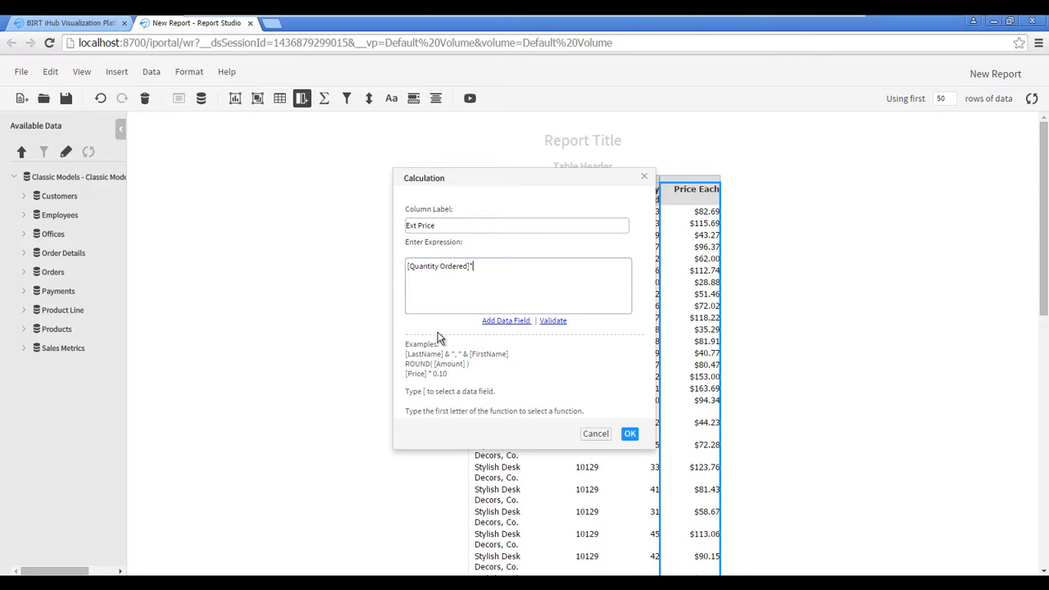
pyautogui.write('[')
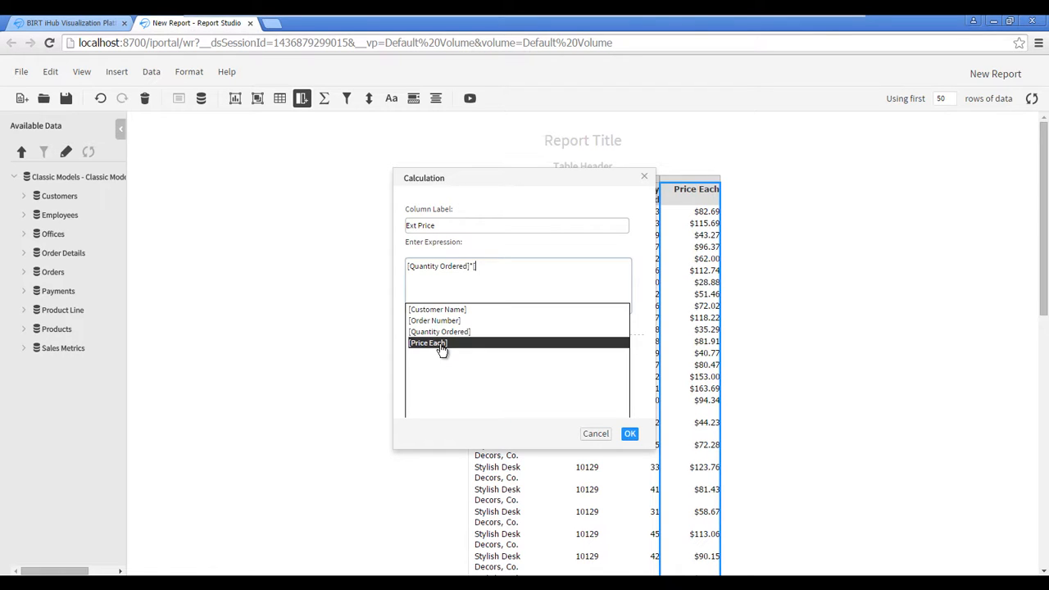
pyautogui.click(428, 342)
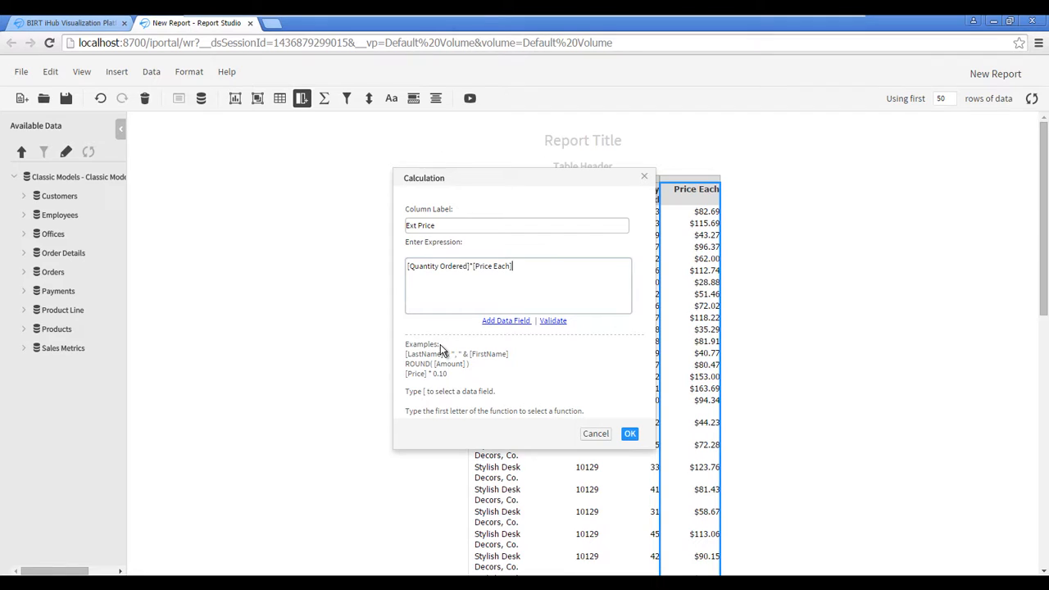
pyautogui.click(629, 433)
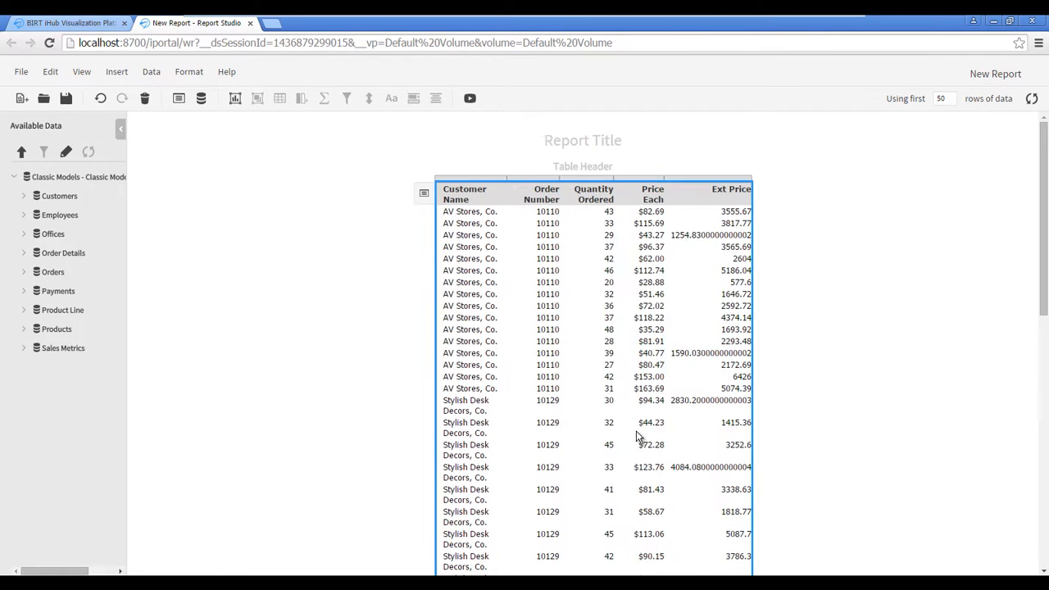
pyautogui.moveTo(696, 302)
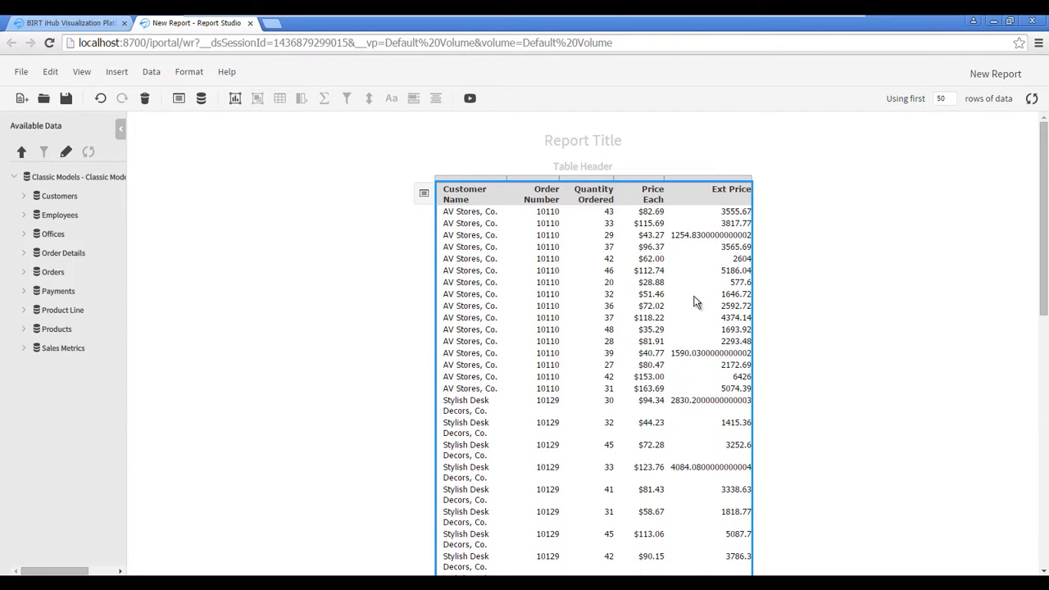
# Step: Format Ext Price as $ currency with 2 decimals and 1000s separators
pyautogui.rightClick(696, 276)
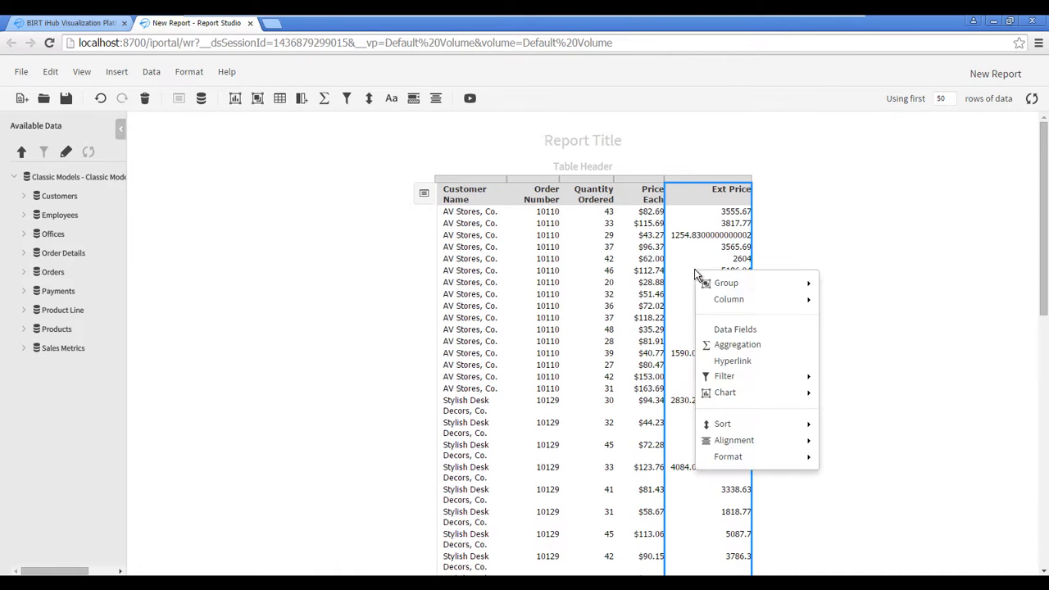
pyautogui.click(853, 495)
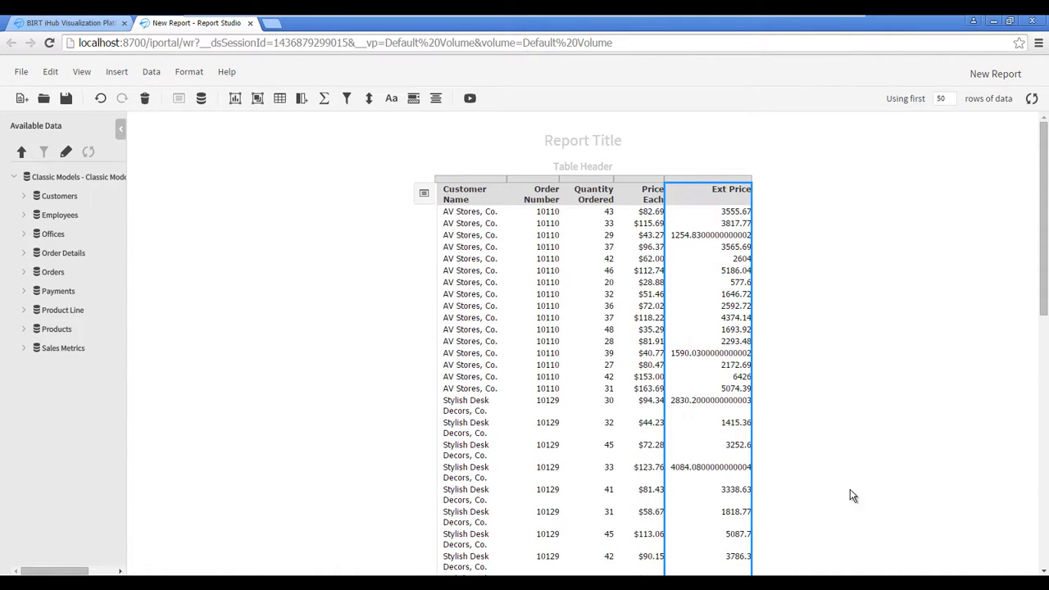
pyautogui.click(414, 98)
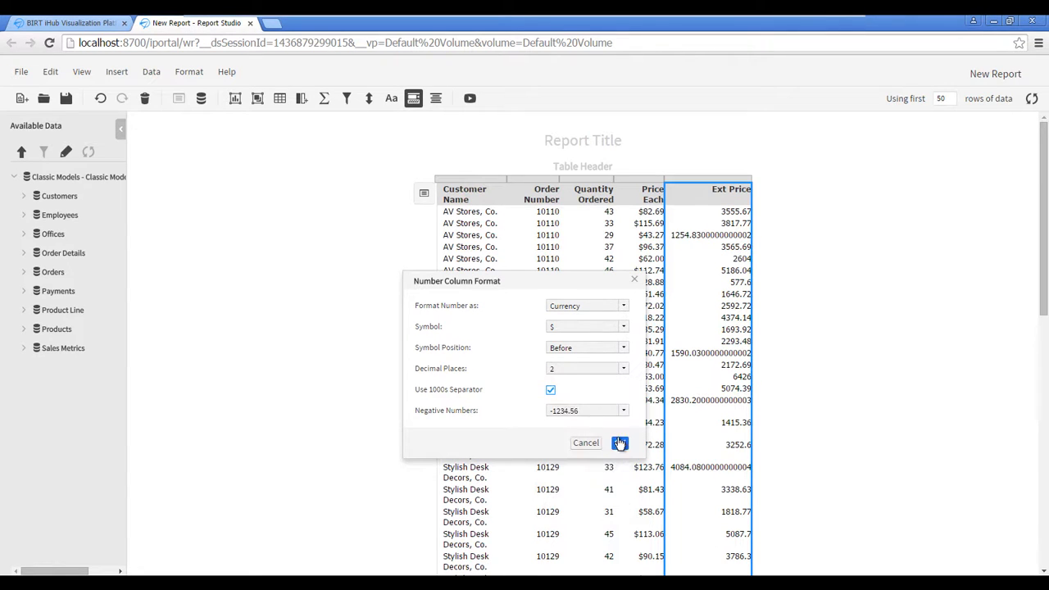
pyautogui.click(620, 443)
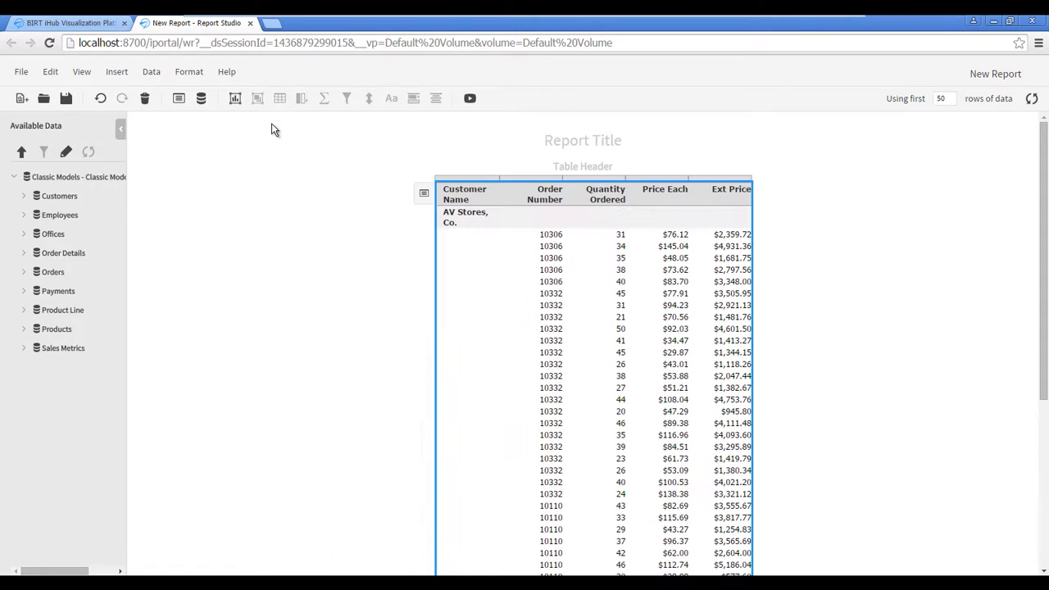
pyautogui.moveTo(528, 248)
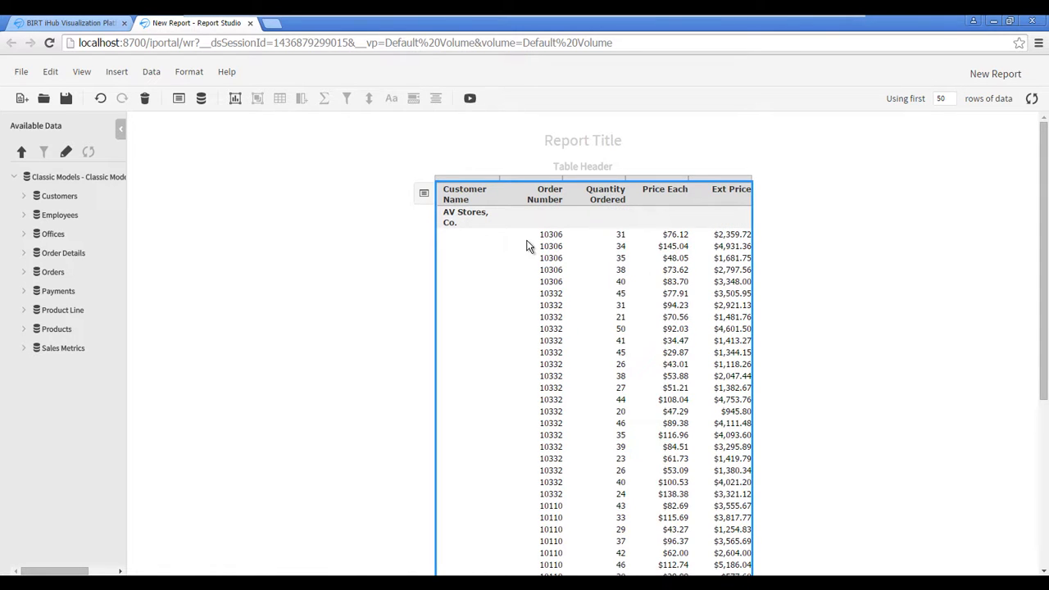
# Step: Group the table rows on the Order Number column
pyautogui.click(257, 98)
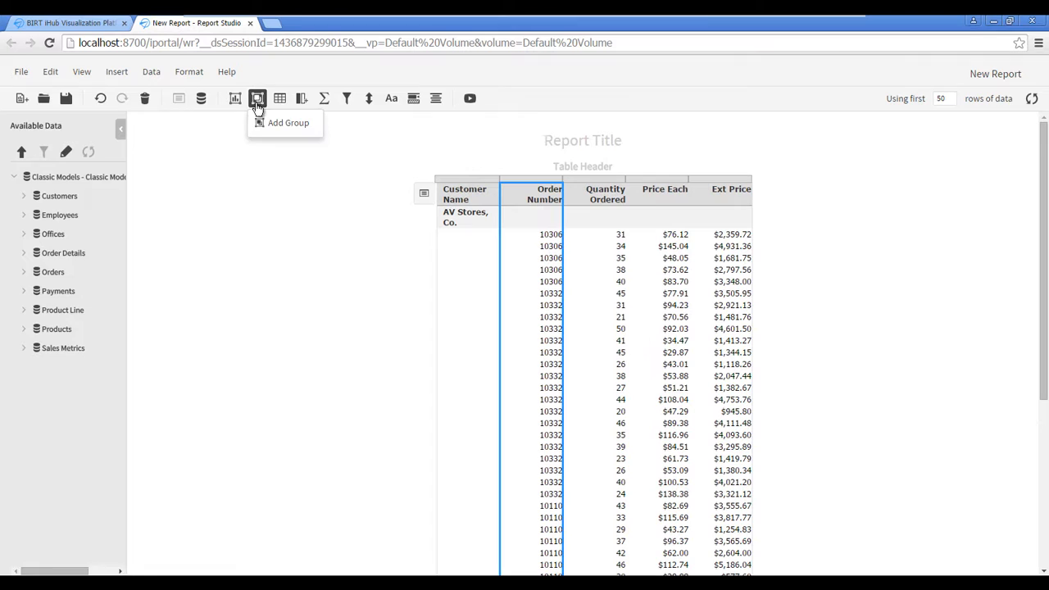
pyautogui.click(289, 122)
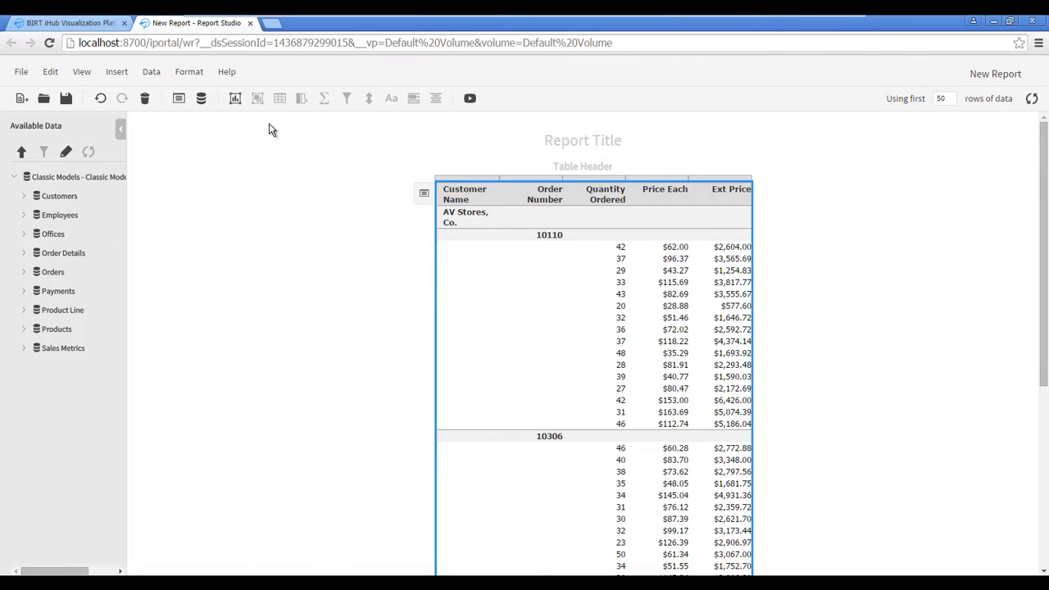
pyautogui.moveTo(711, 259)
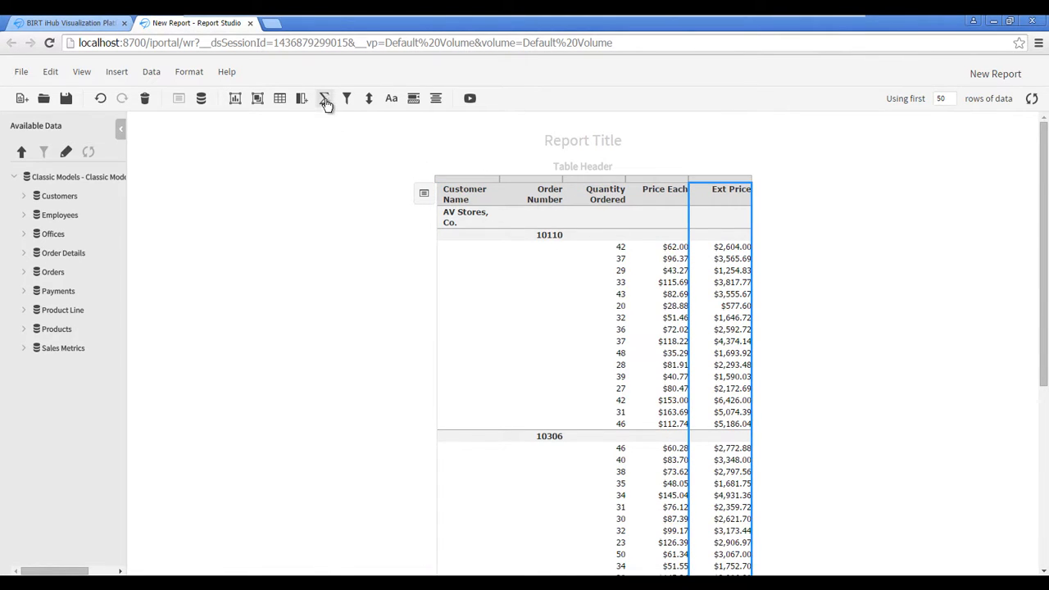
# Step: Add a Sum aggregation on the Ext Price column for both order groups and the table
pyautogui.click(325, 99)
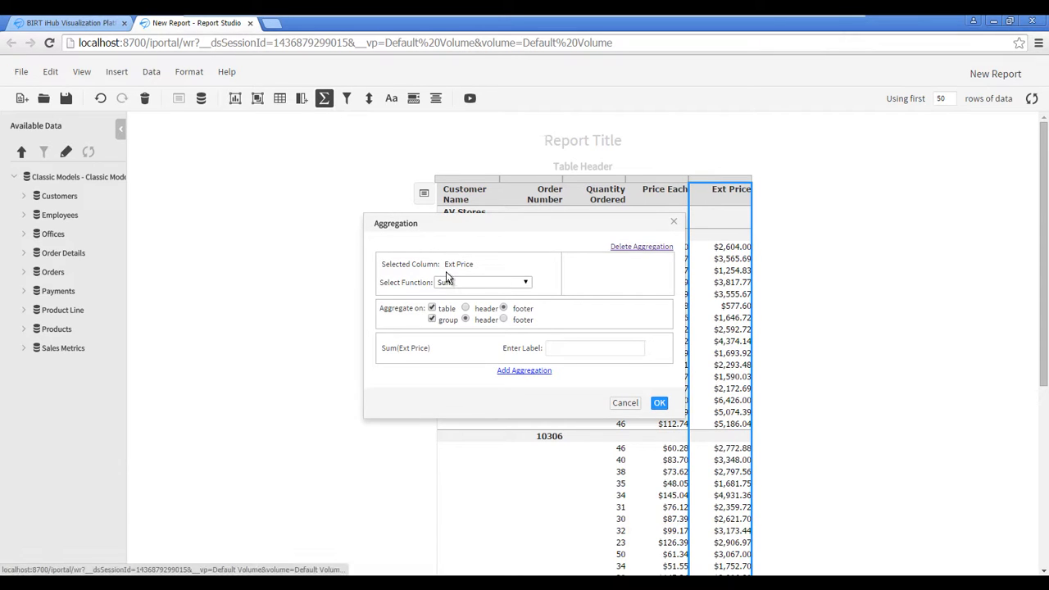
pyautogui.click(433, 309)
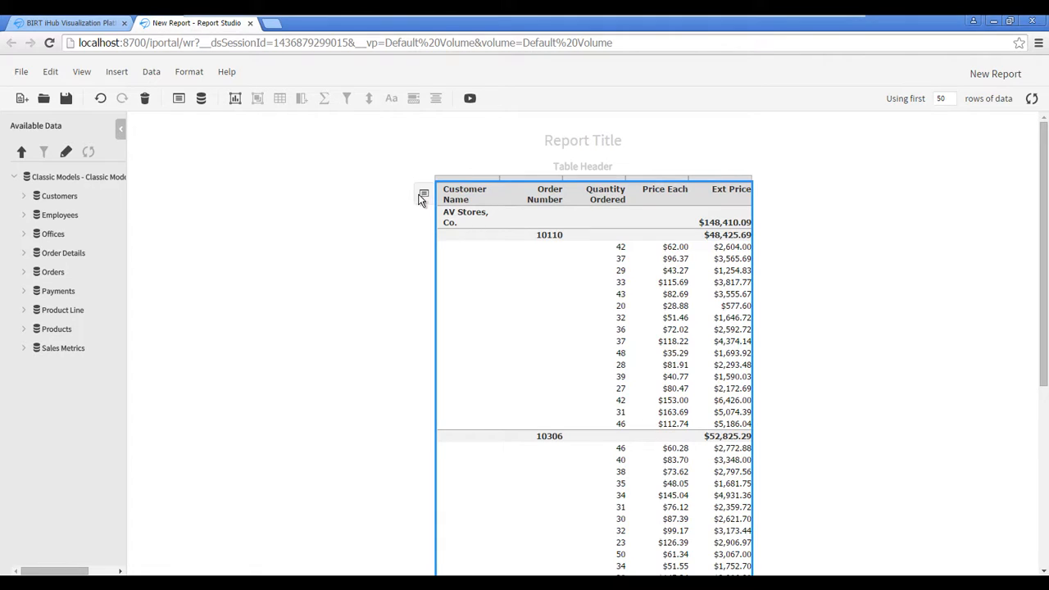
# Step: Start a table chart from the table menu and choose Pie Chart
pyautogui.click(423, 195)
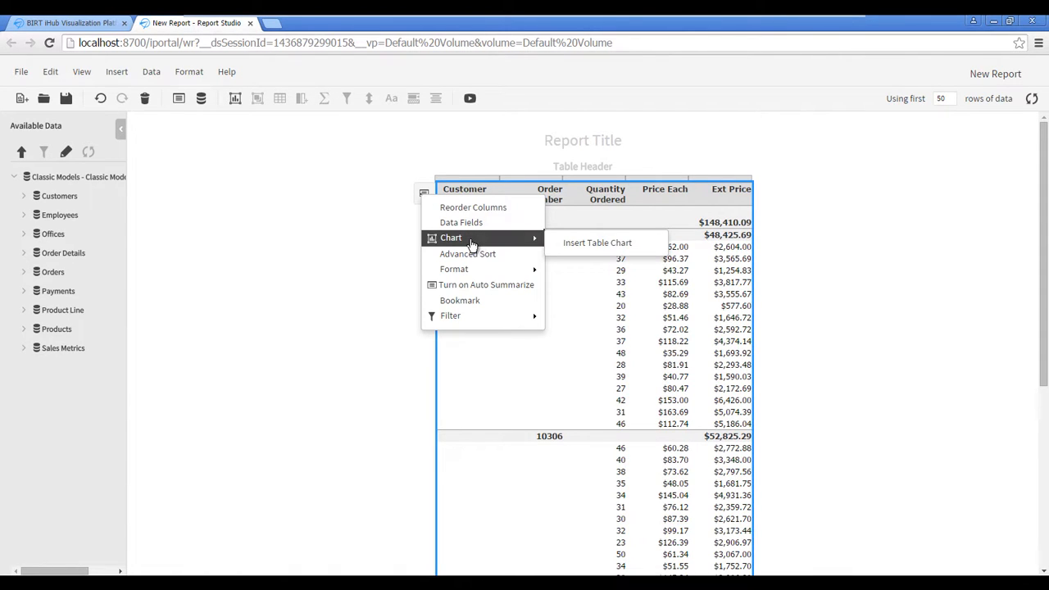
pyautogui.click(597, 243)
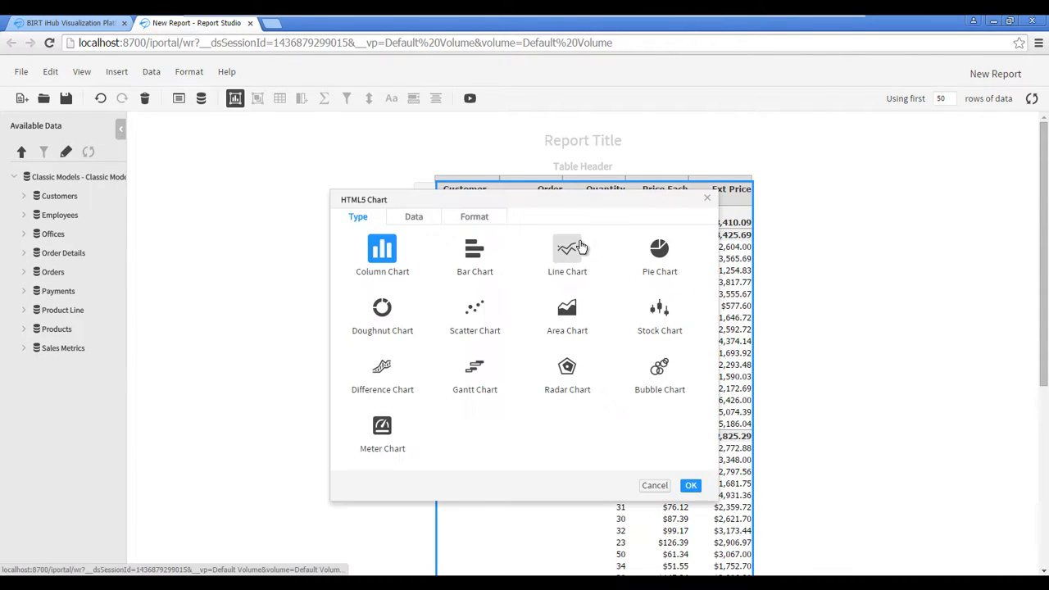
pyautogui.click(413, 216)
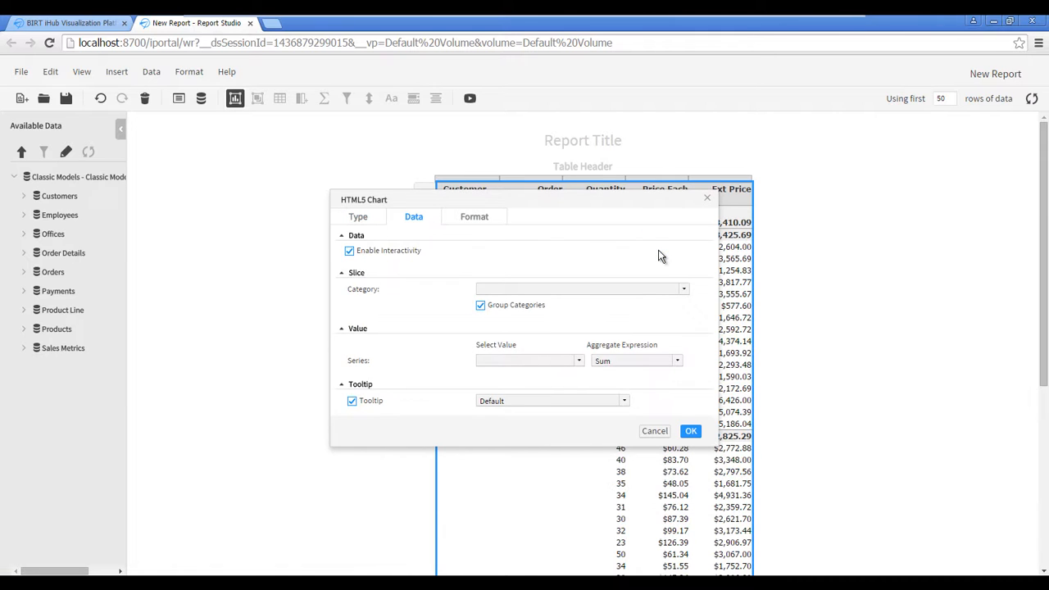
# Step: Set Category to Customer Name, Series to Ext Price, clear the default title, and insert the chart
pyautogui.click(684, 289)
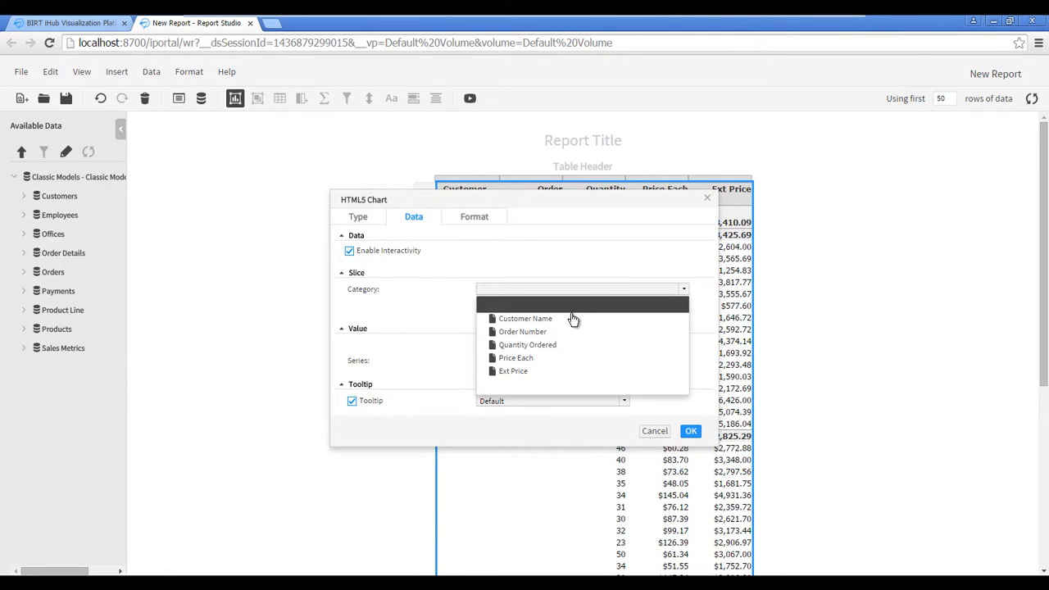
pyautogui.click(524, 318)
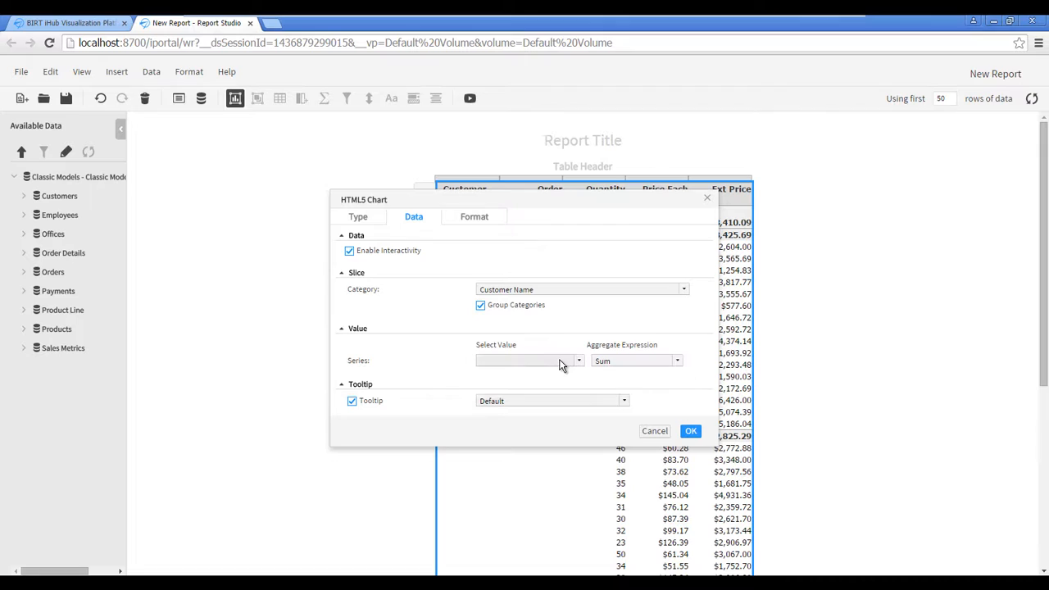
pyautogui.click(524, 361)
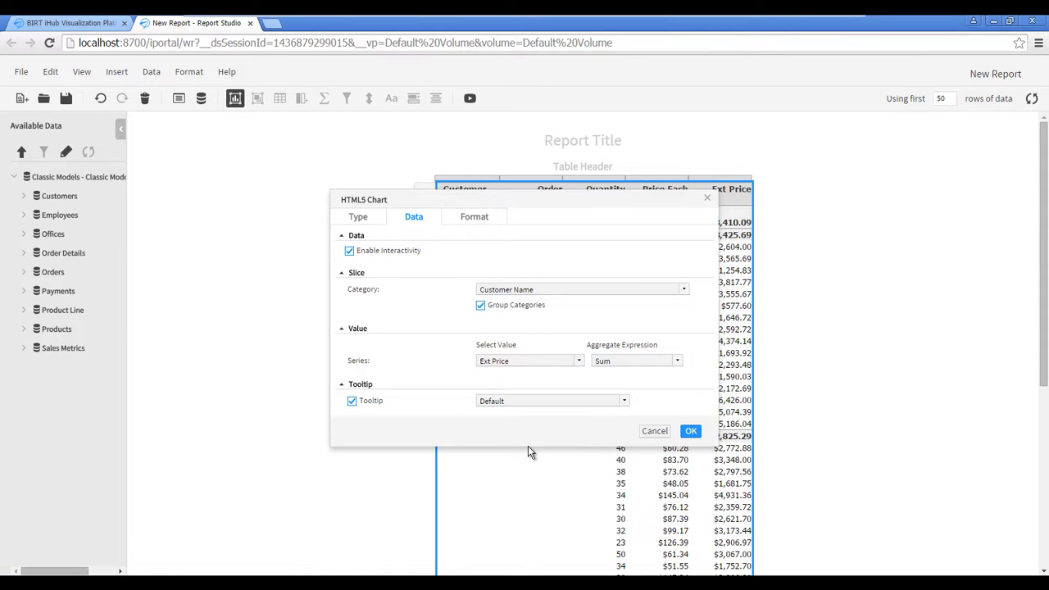
pyautogui.click(474, 216)
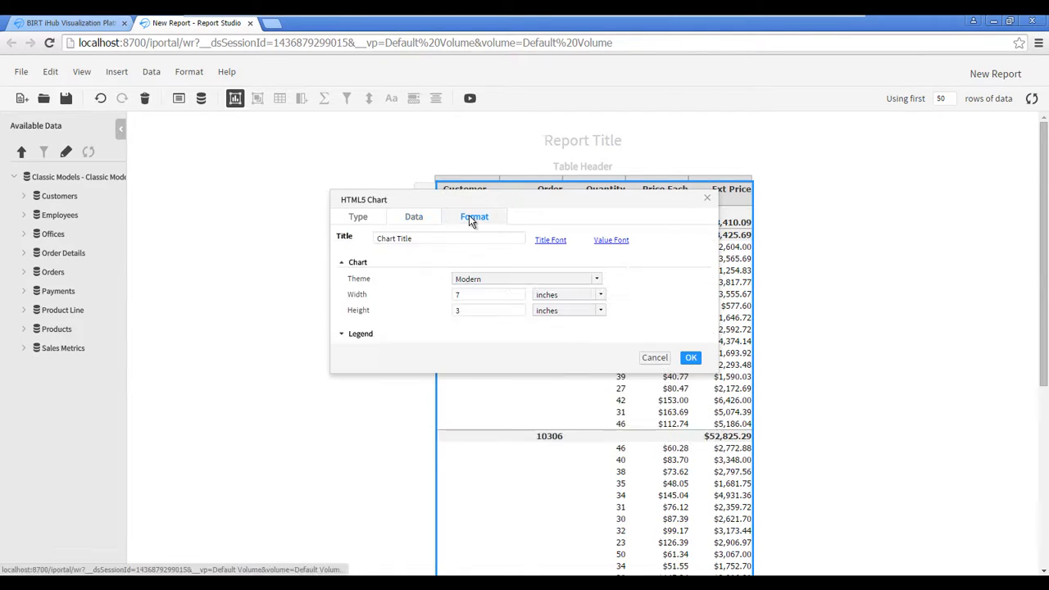
pyautogui.tripleClick(449, 239)
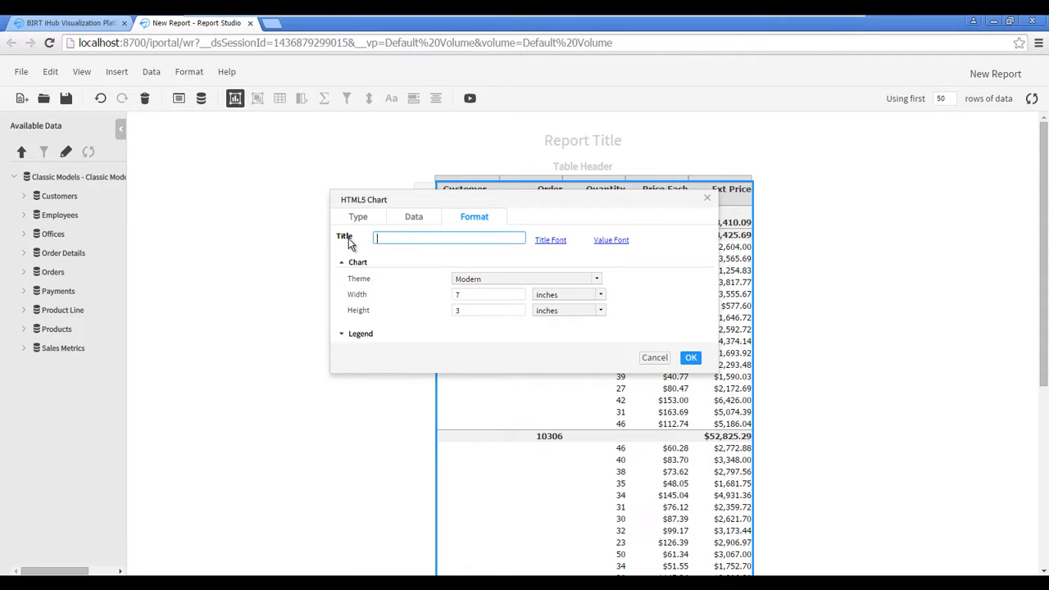
pyautogui.click(690, 357)
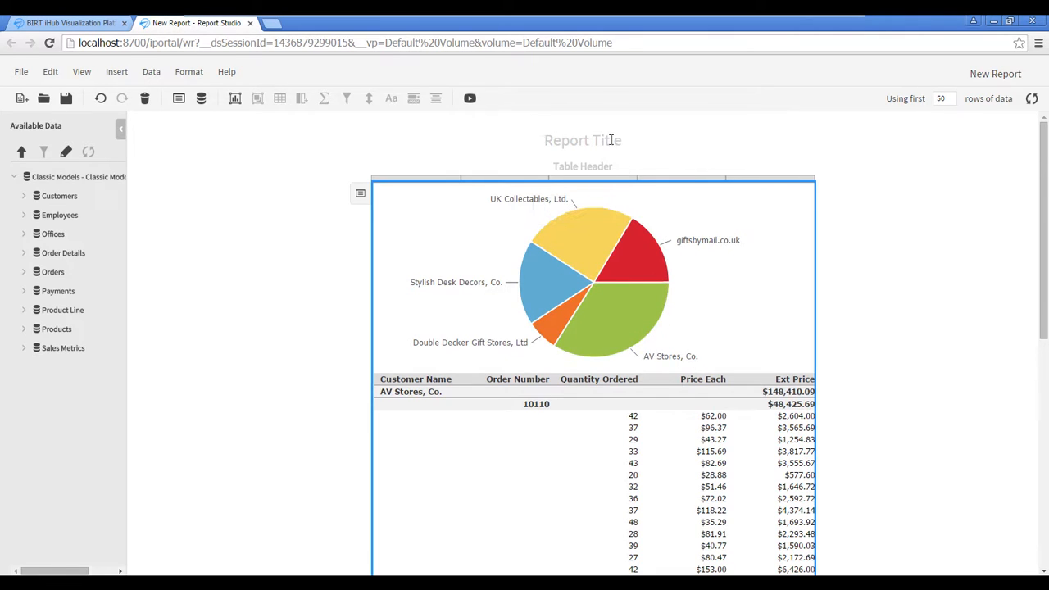
# Step: Replace the Report Title placeholder with 'Revenue by Customer - UK'
pyautogui.doubleClick(582, 141)
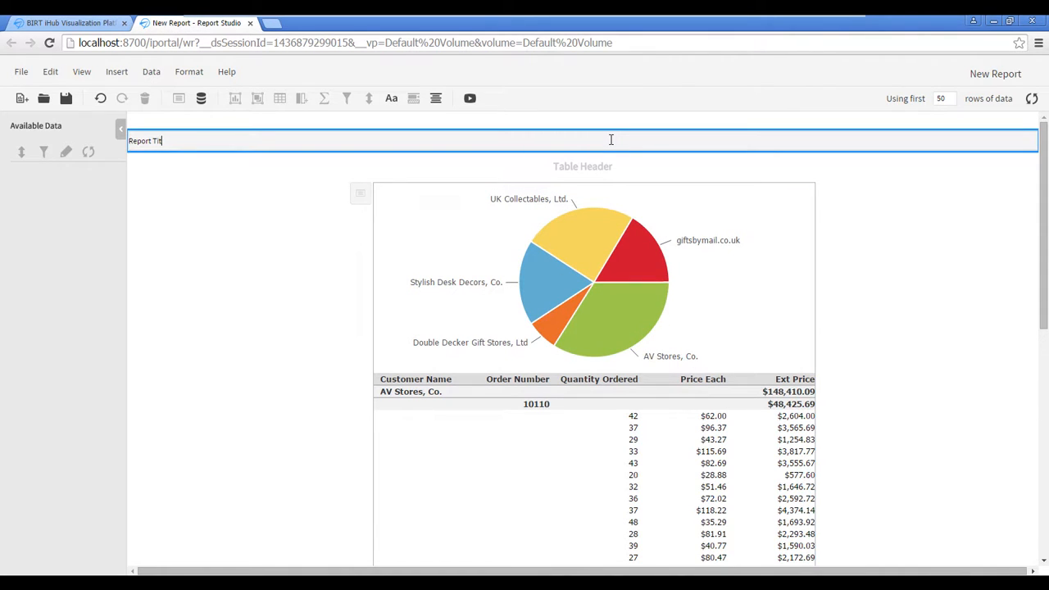
pyautogui.write('Revenue by Customer - UK')
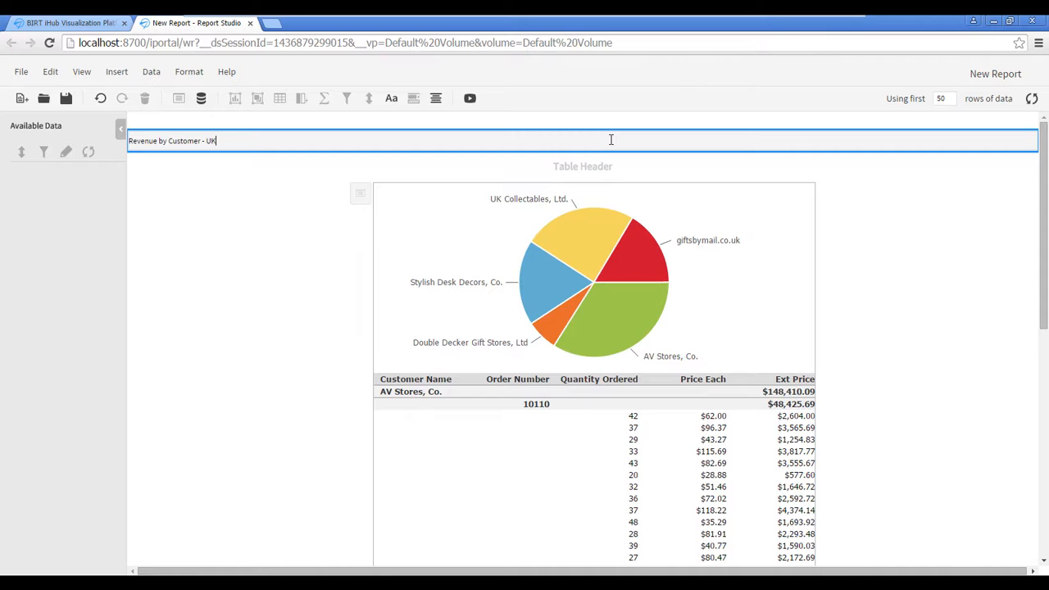
pyautogui.moveTo(210, 177)
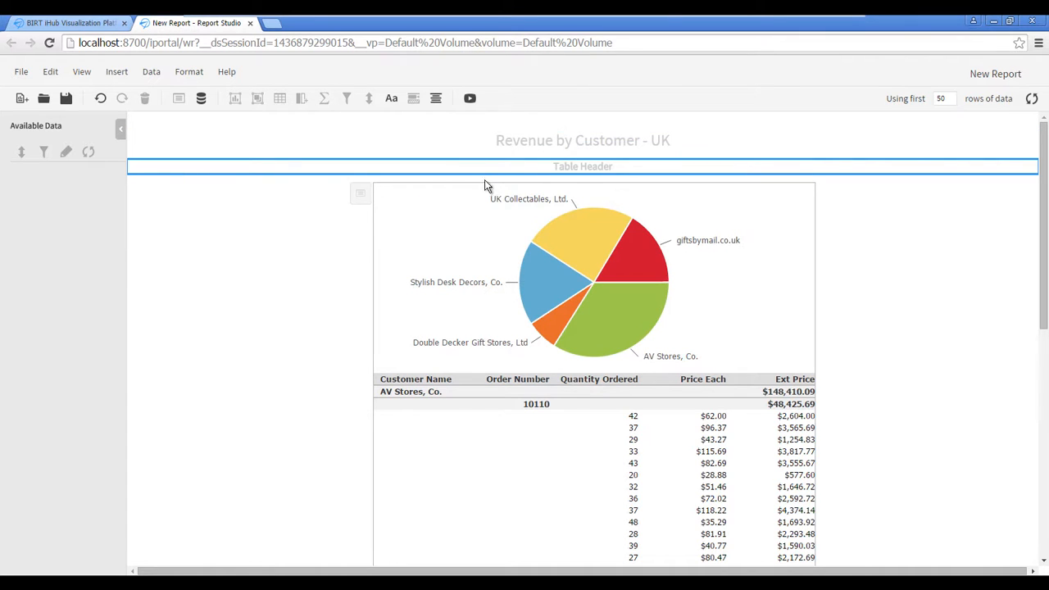
pyautogui.moveTo(469, 98)
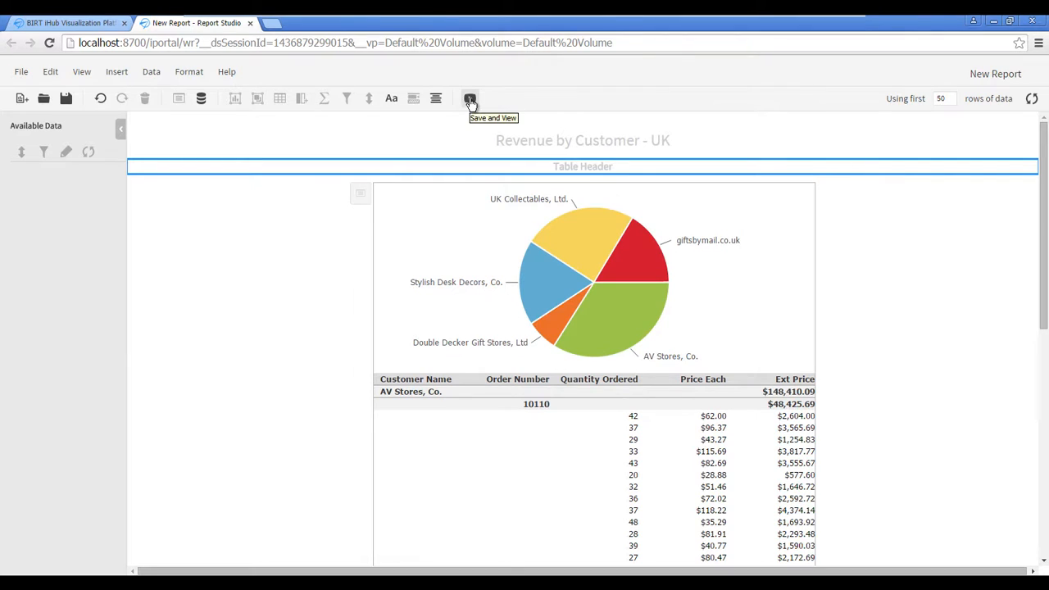
# Step: Save the report under the file name 'My Report' and view it in the report viewer
pyautogui.click(469, 98)
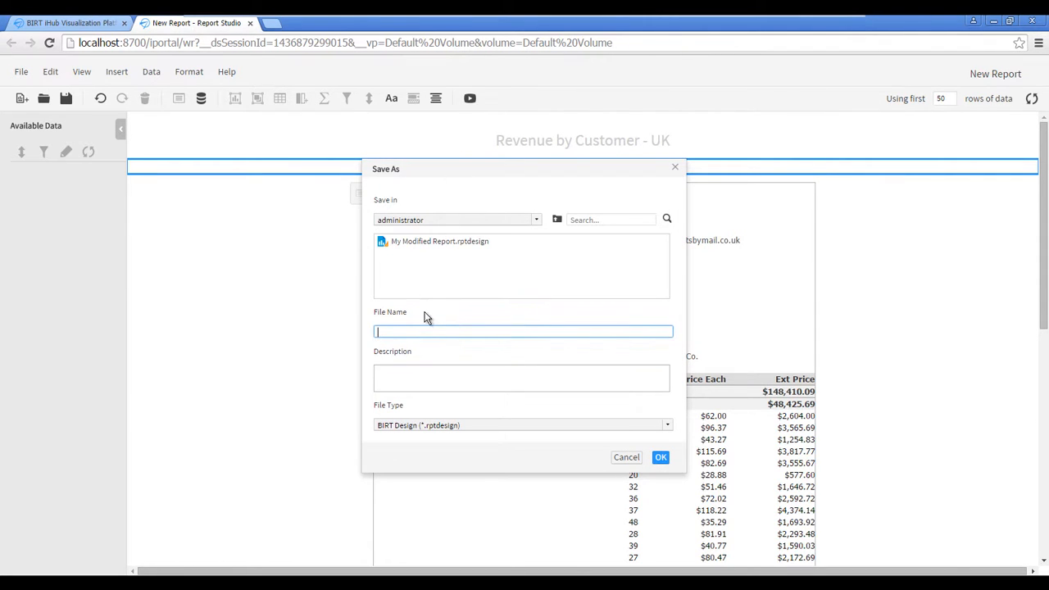
pyautogui.write('My Report')
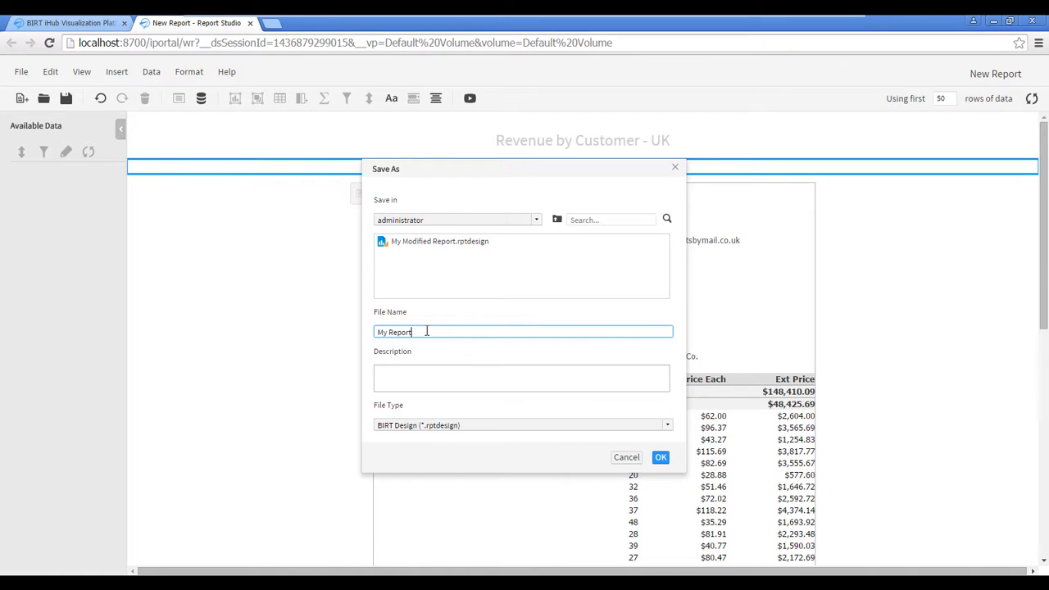
pyautogui.click(660, 455)
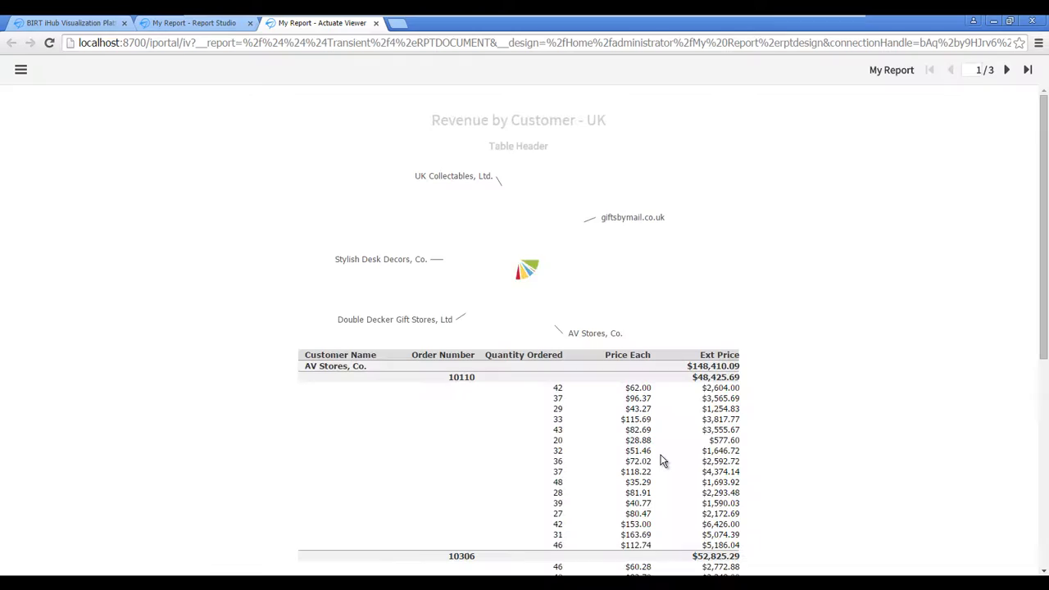